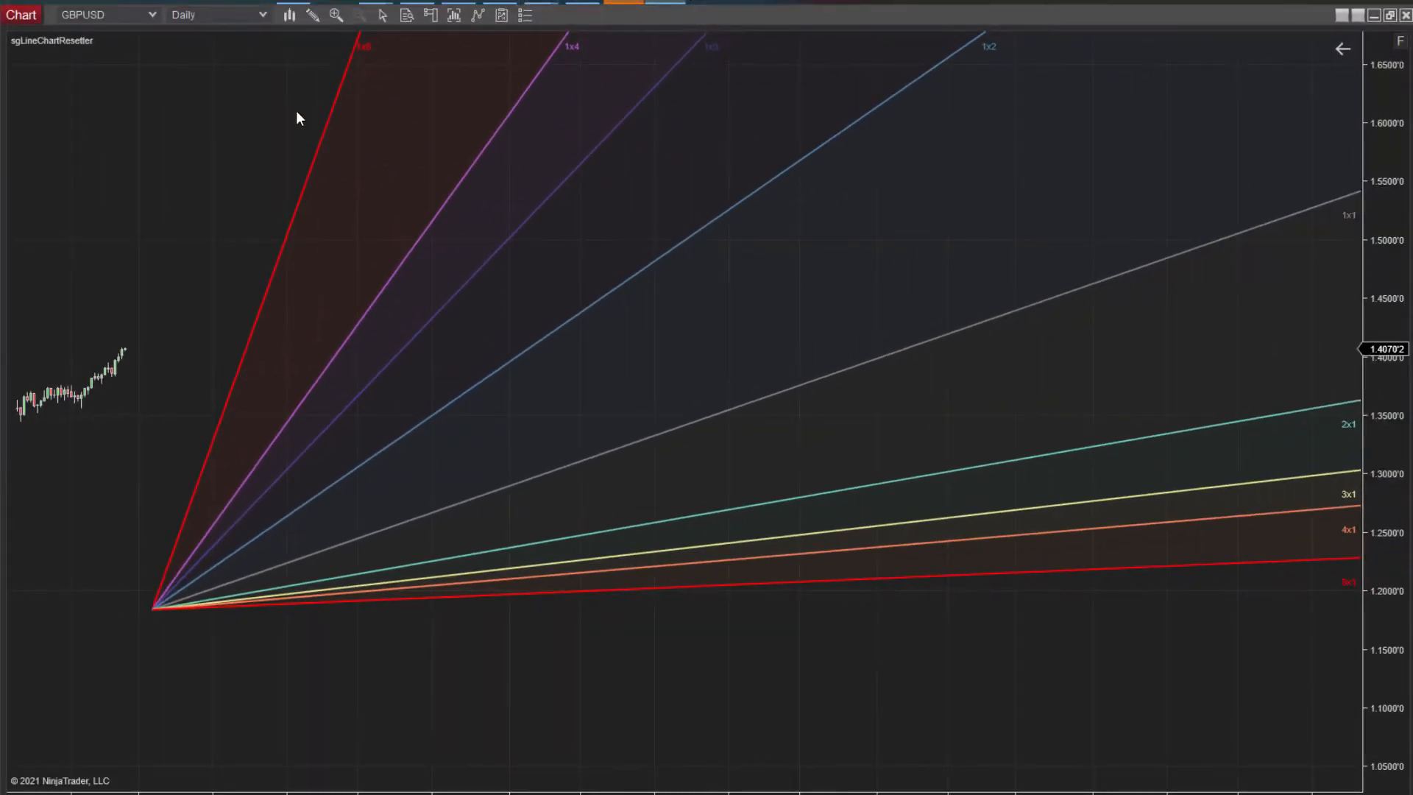
# - Draw a dashed white line crossing the fan between its 1x2 and 1x1 angles
pyautogui.click(312, 14)
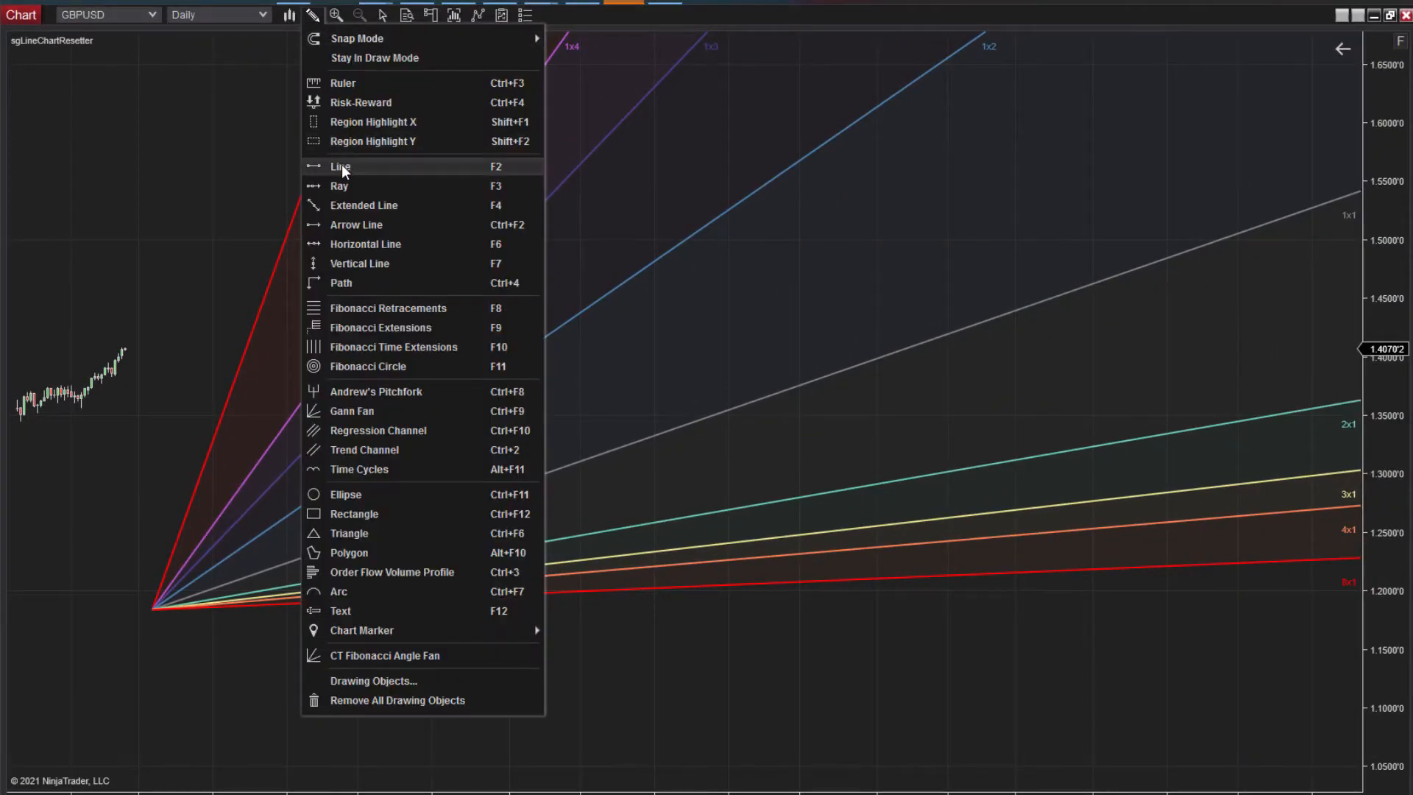
pyautogui.click(341, 166)
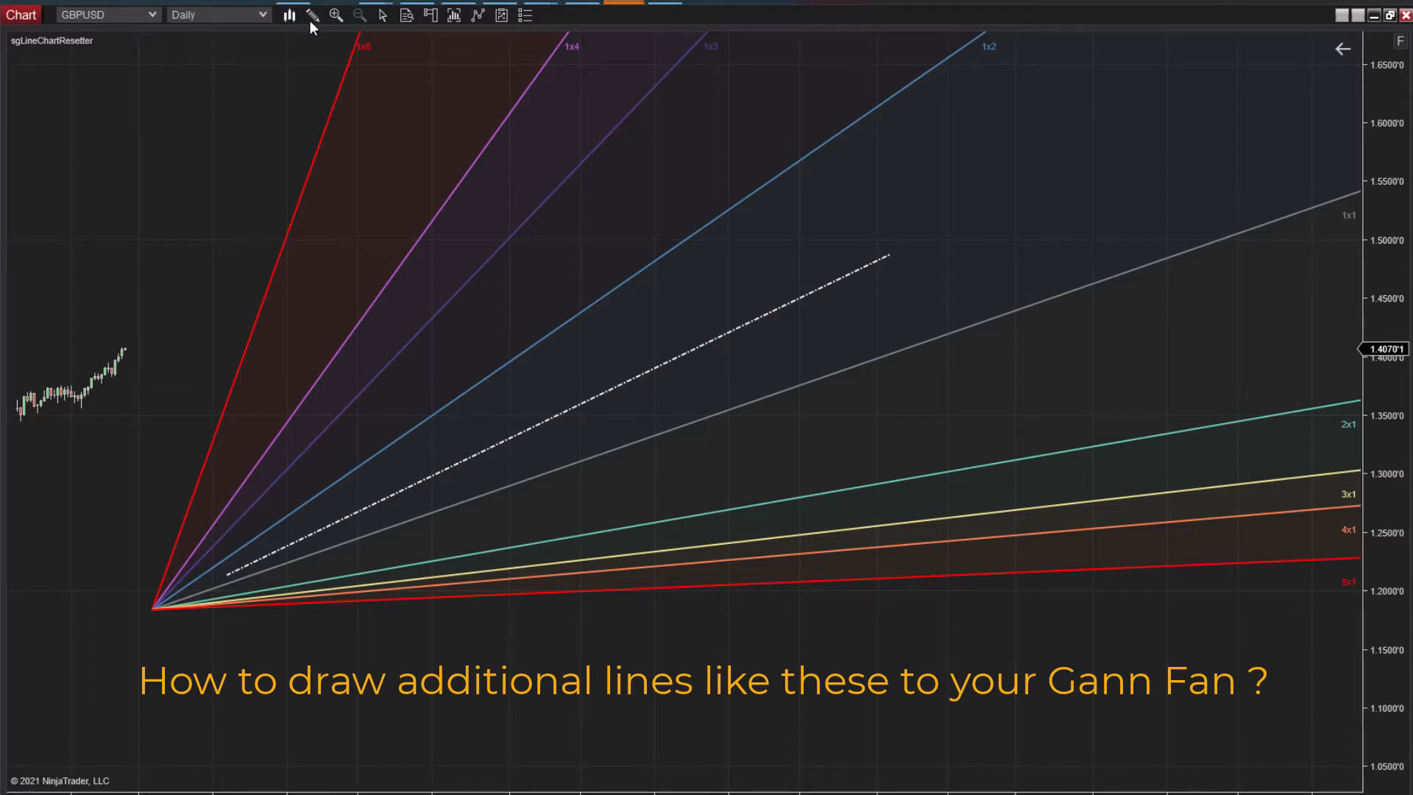
pyautogui.moveTo(156, 595)
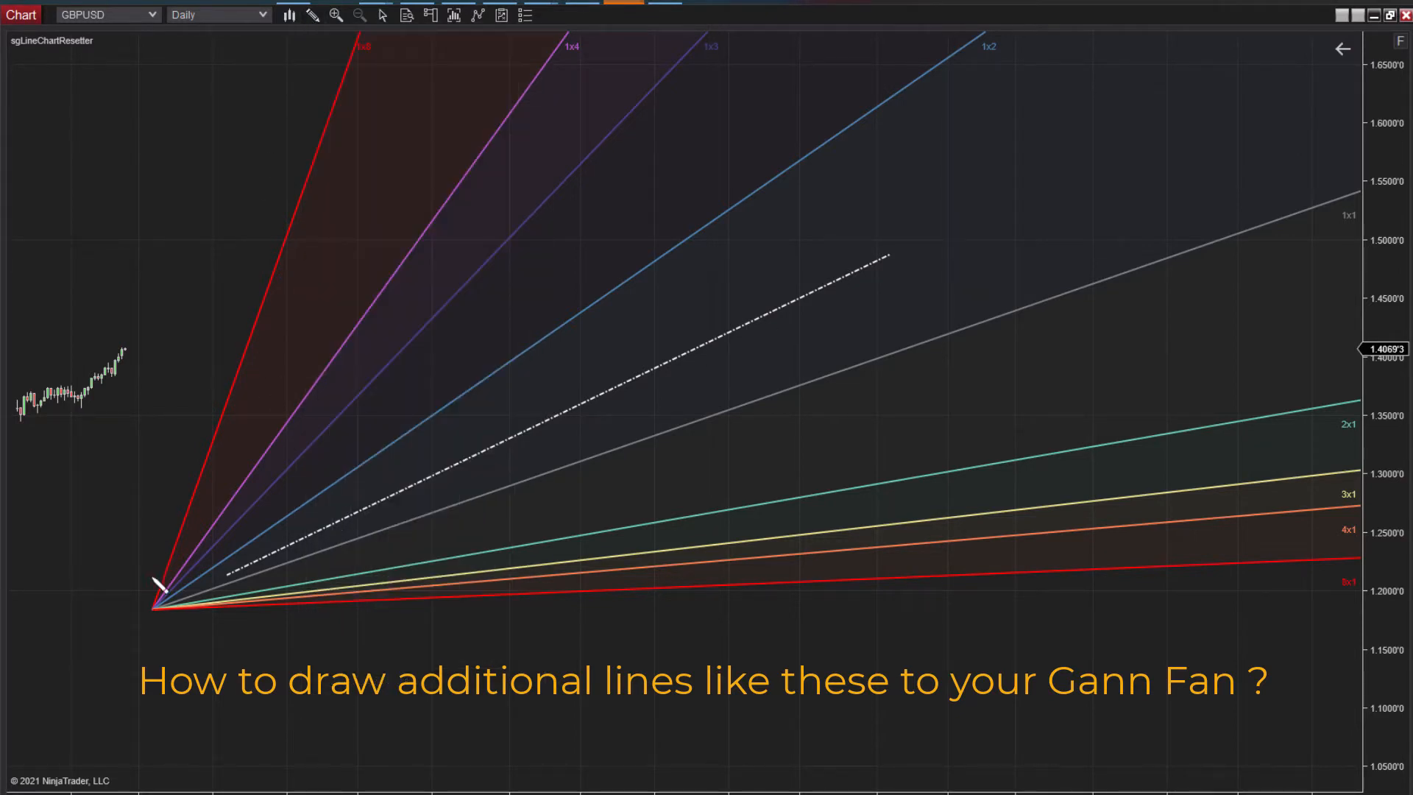
pyautogui.moveTo(146, 585); pyautogui.dragTo(233, 66)
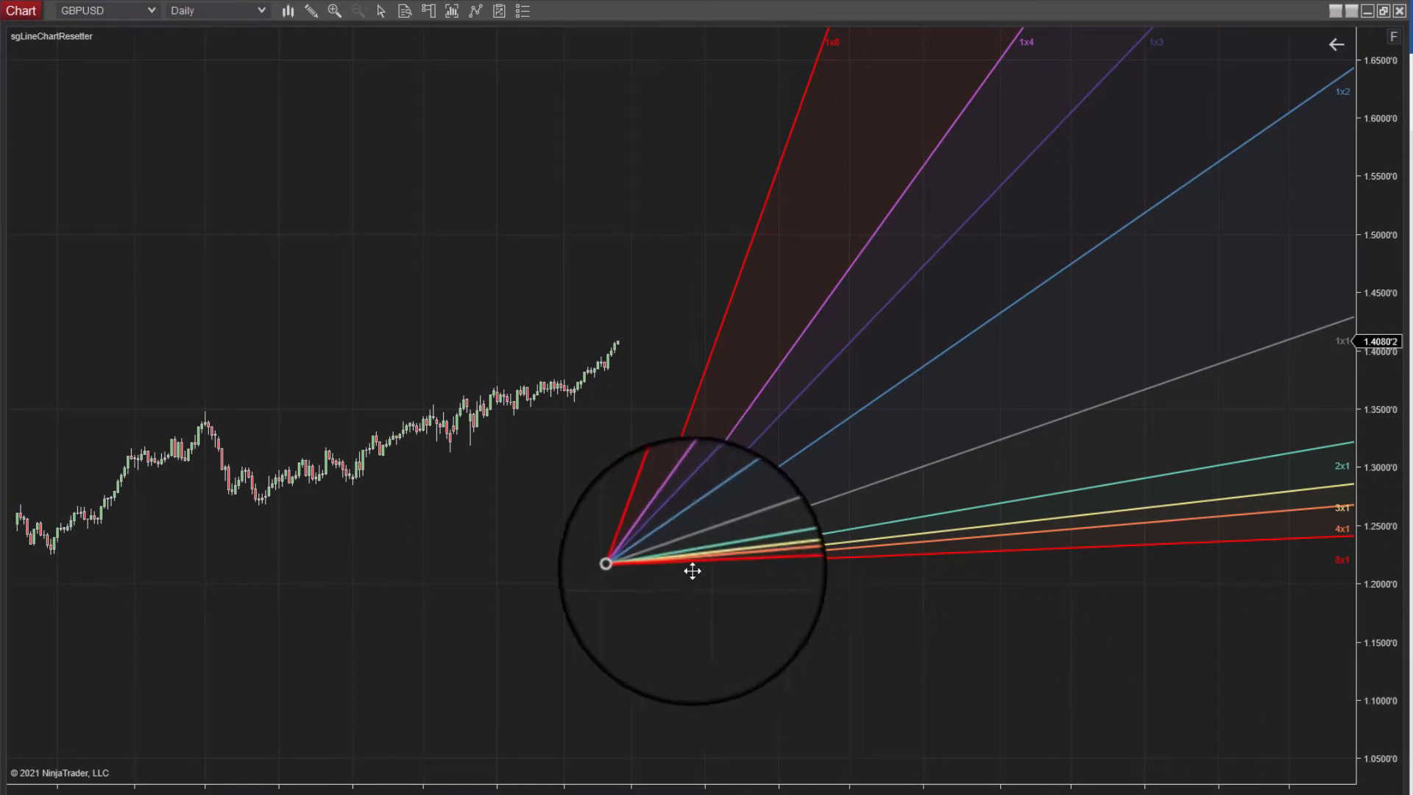
# - Add a custom 1x13 angle to the Gann Fan via its Gann angles list
pyautogui.moveTo(607, 565); pyautogui.dragTo(636, 565)
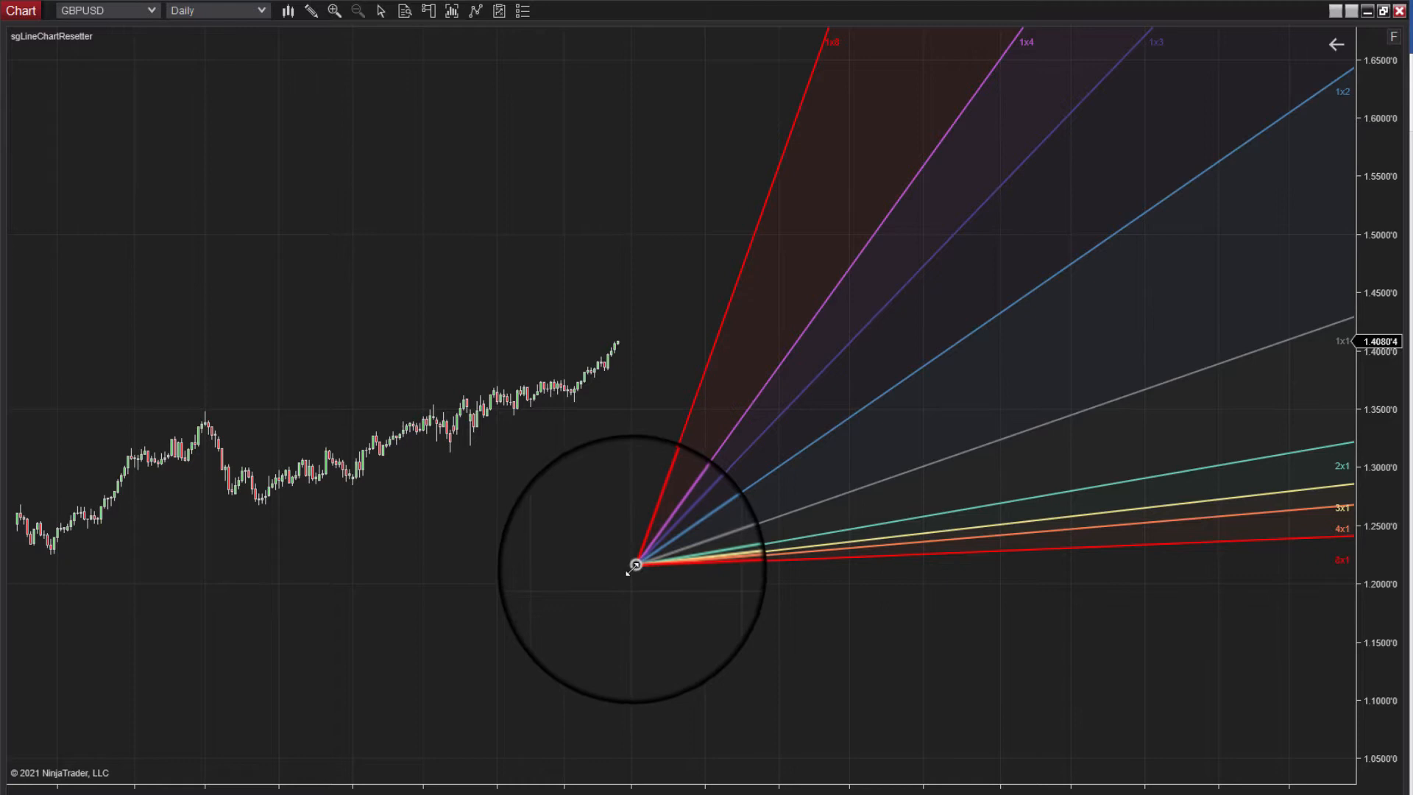
pyautogui.rightClick(636, 567)
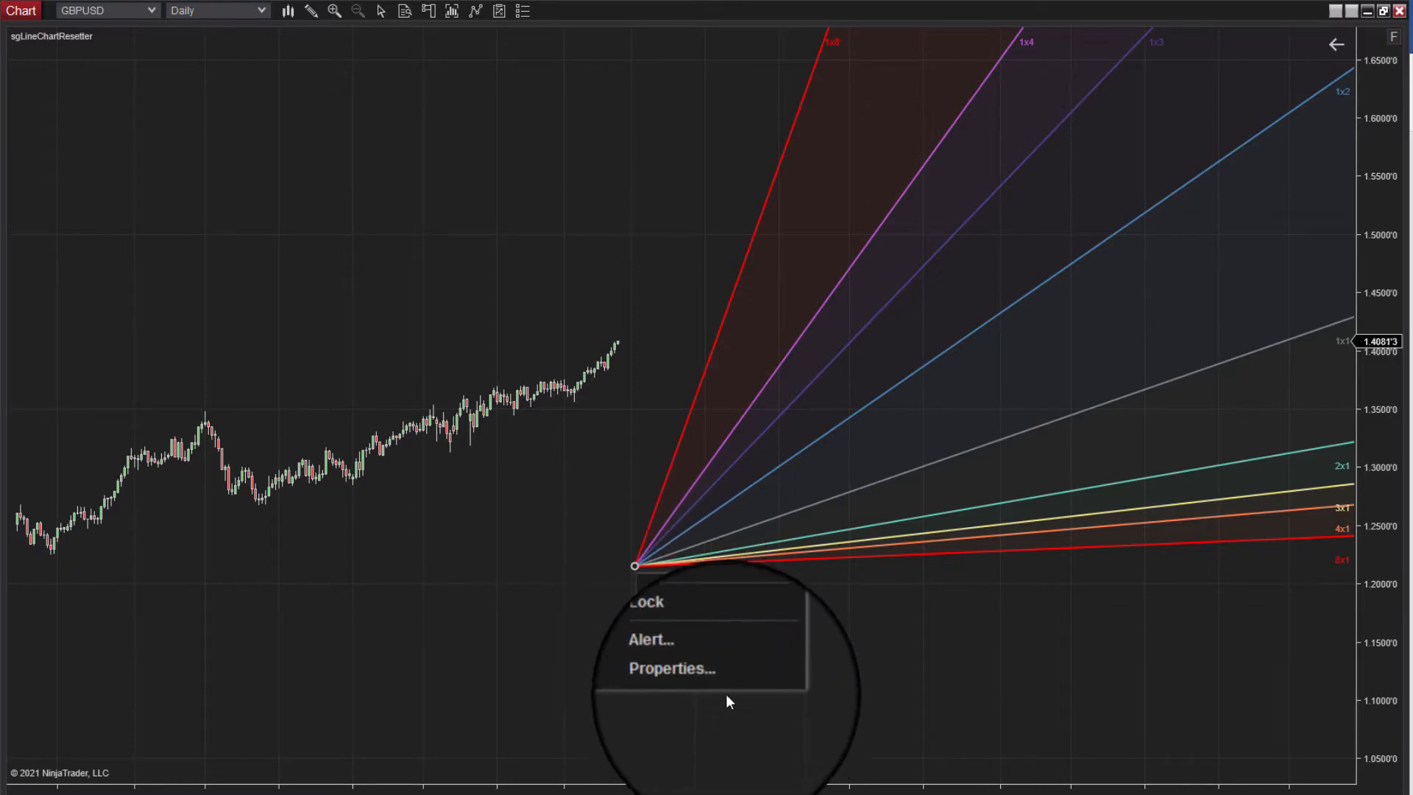
pyautogui.click(671, 668)
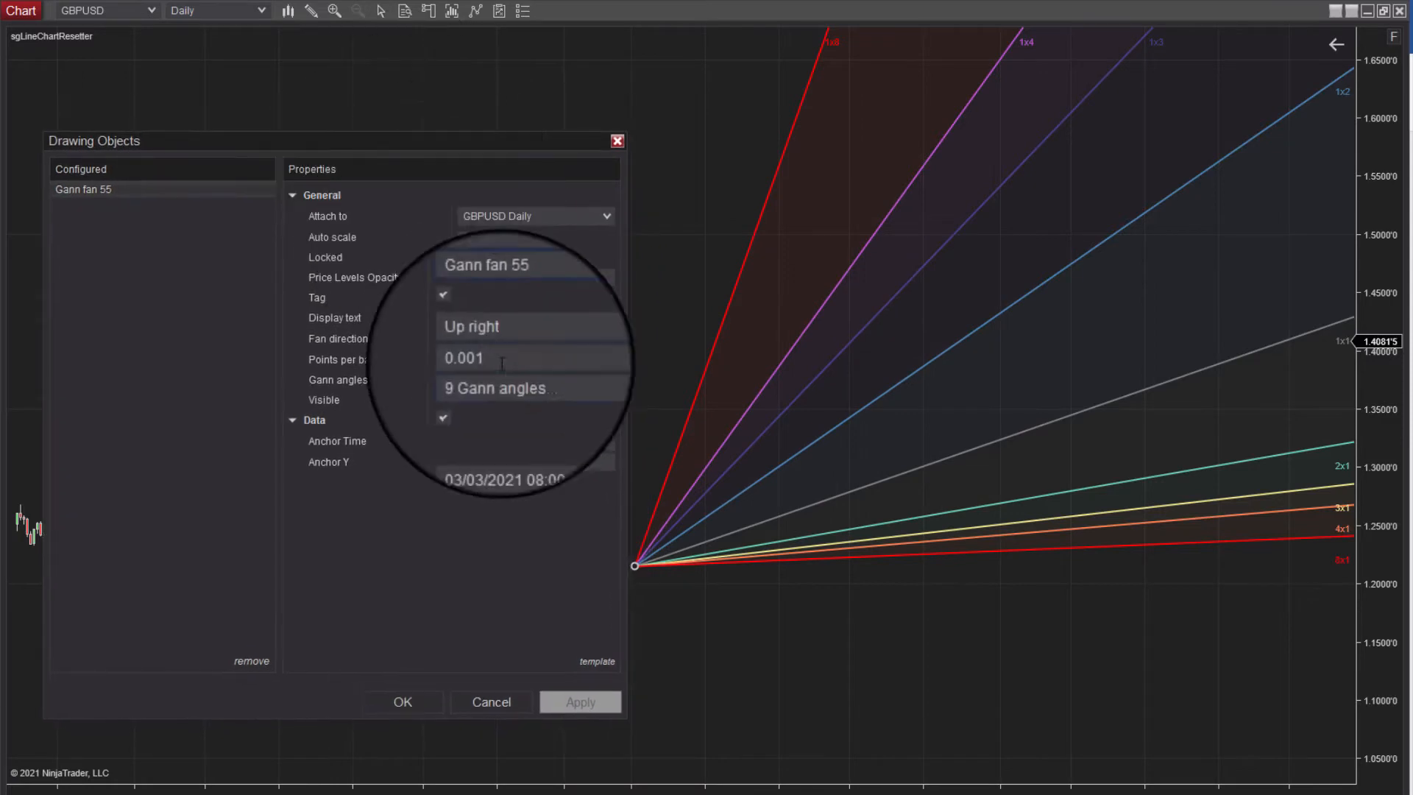
pyautogui.click(552, 389)
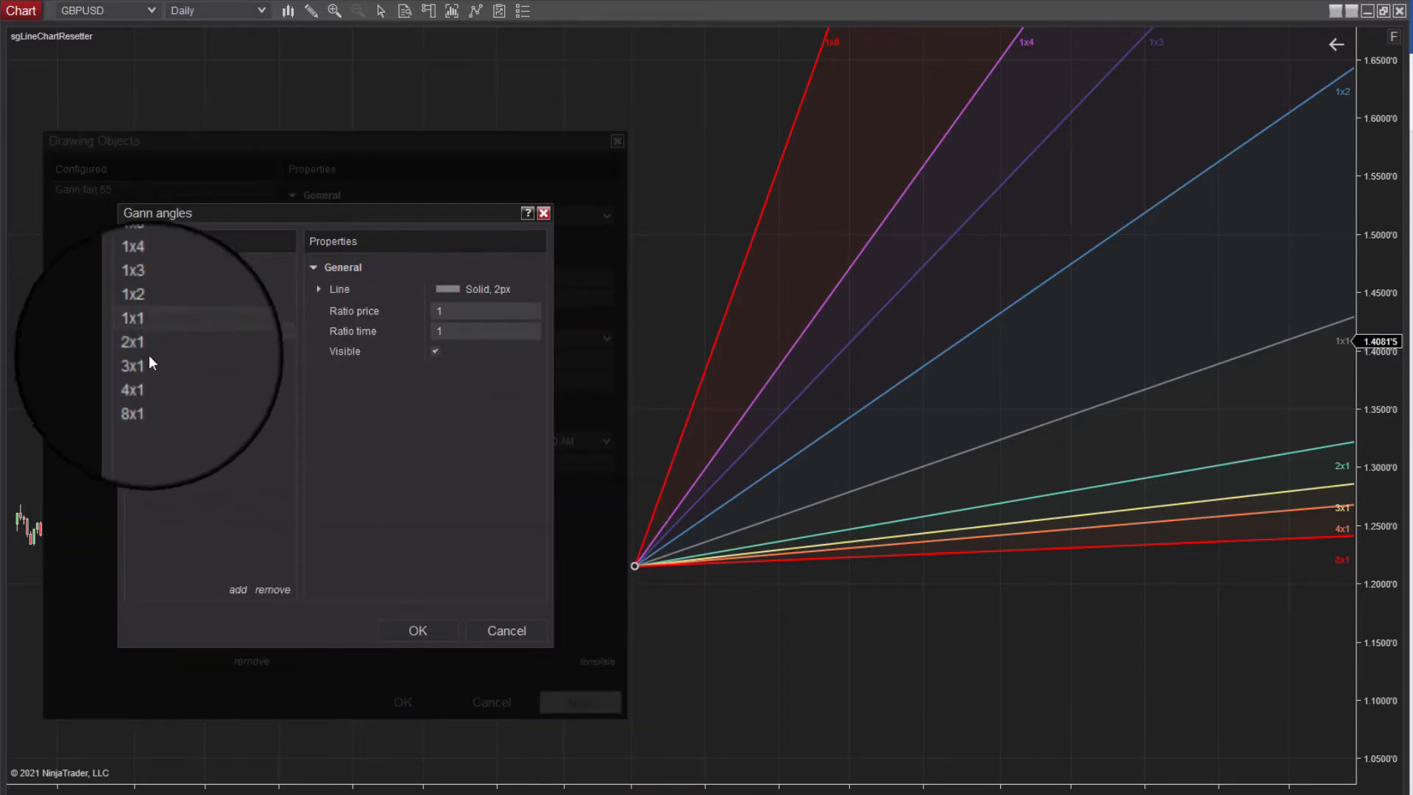
pyautogui.click(237, 589)
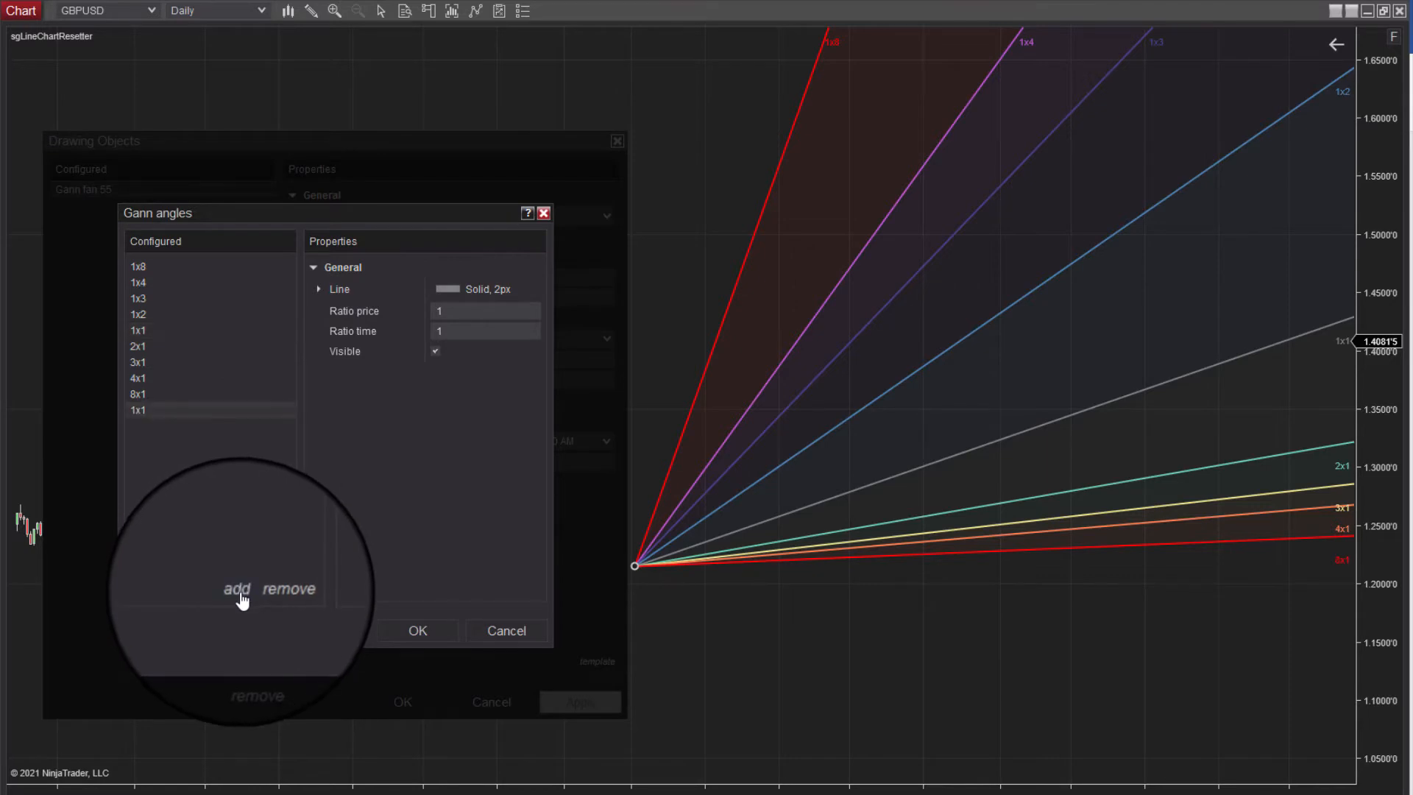
pyautogui.click(484, 311)
pyautogui.write('3')
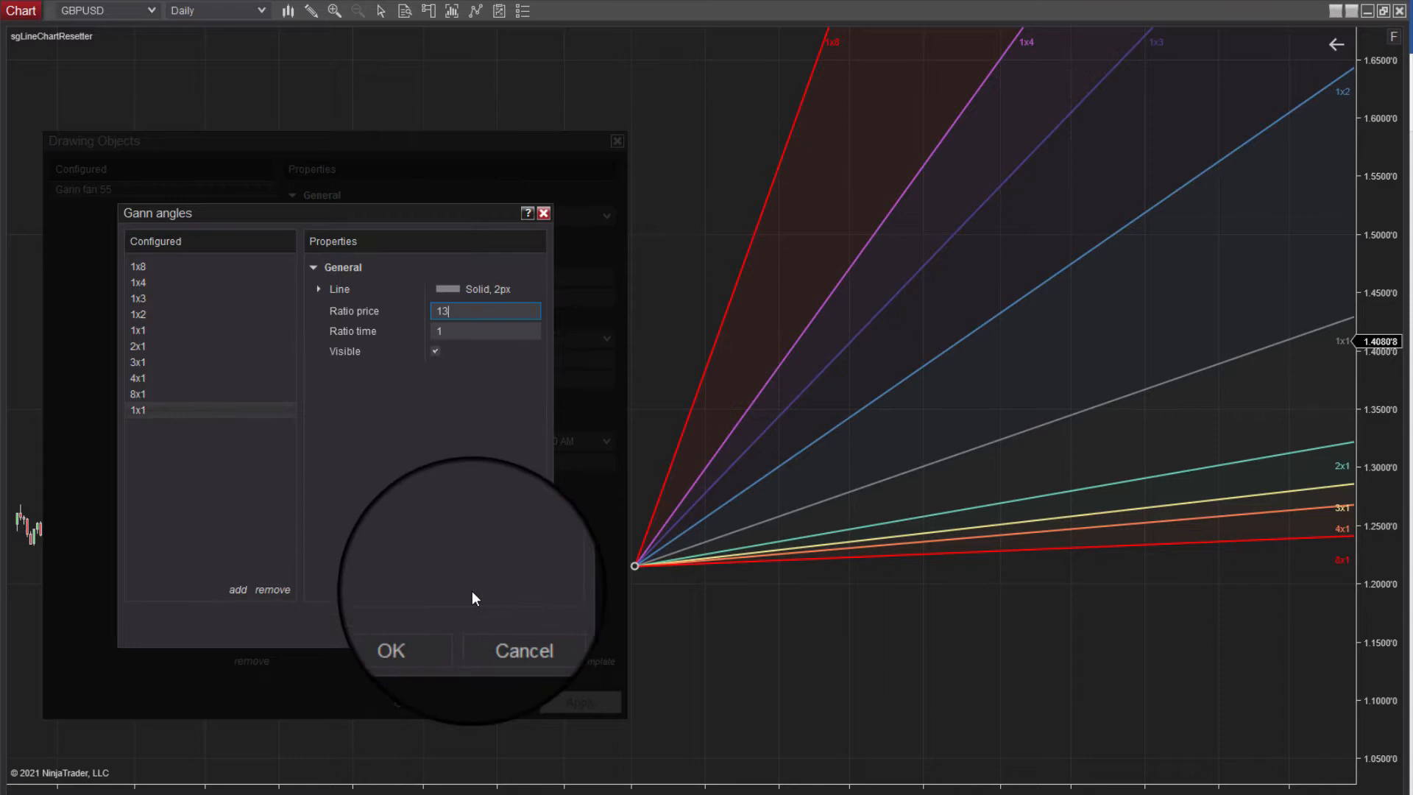
pyautogui.click(392, 651)
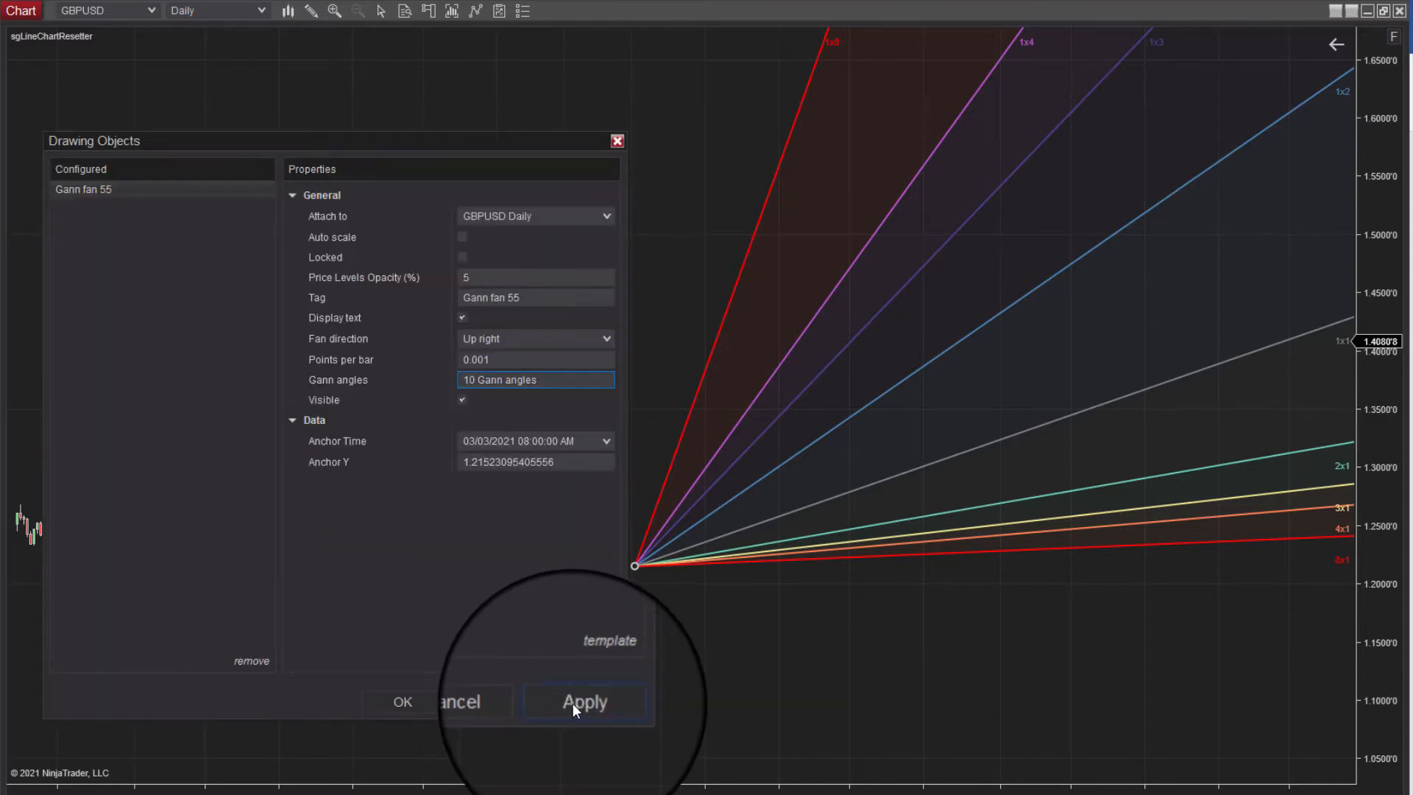
pyautogui.click(586, 701)
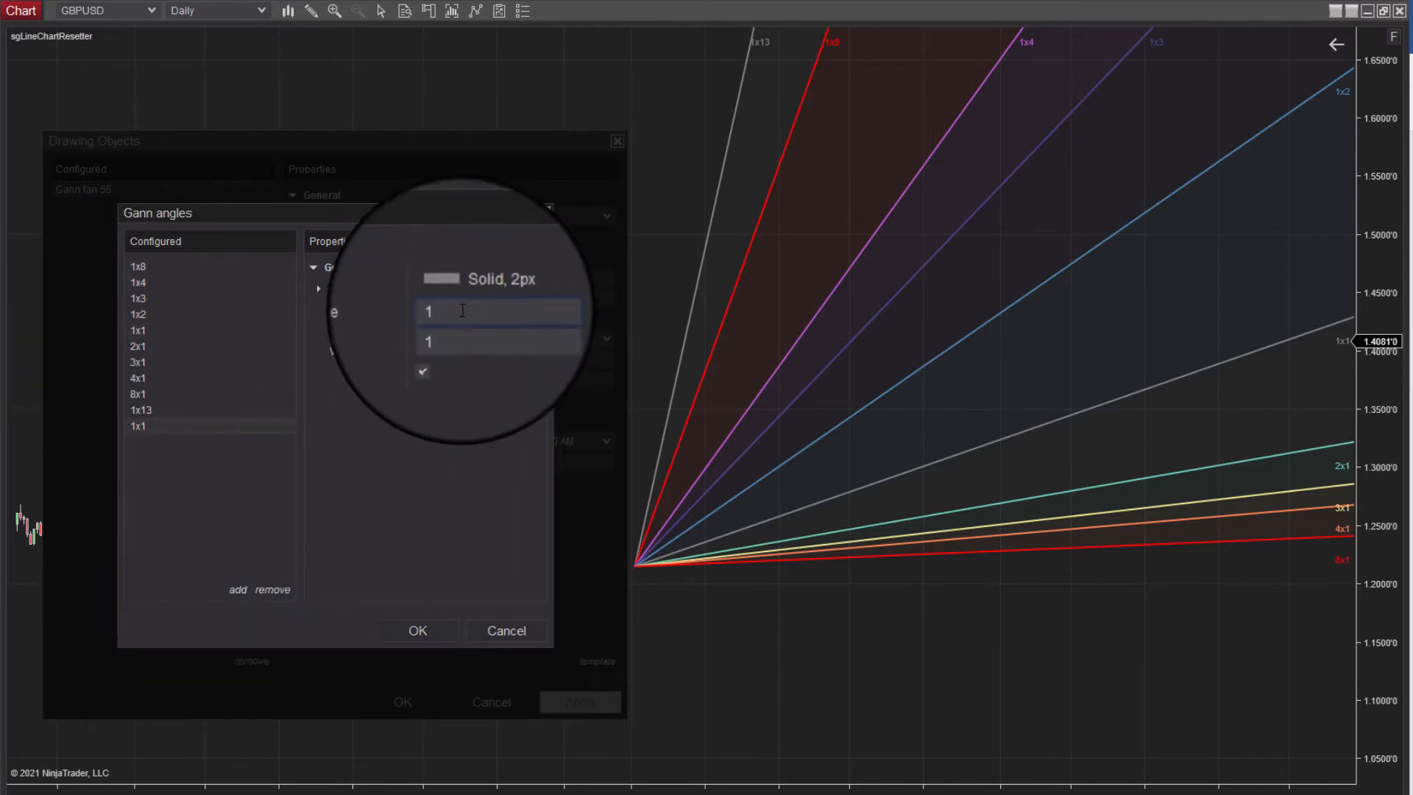
# - Add a second custom angle with price ratio 16 and confirm the fan settings
pyautogui.write('16')
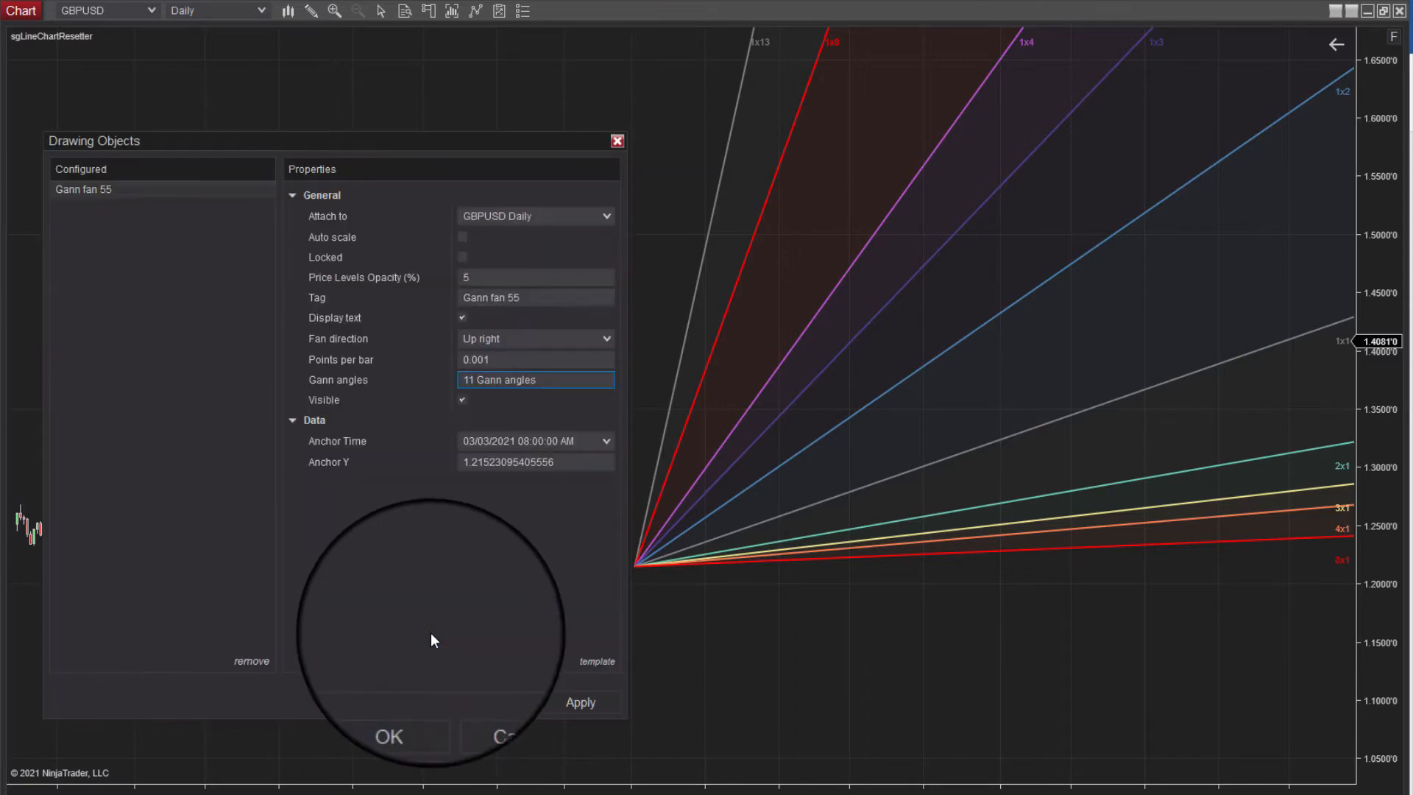
pyautogui.click(580, 700)
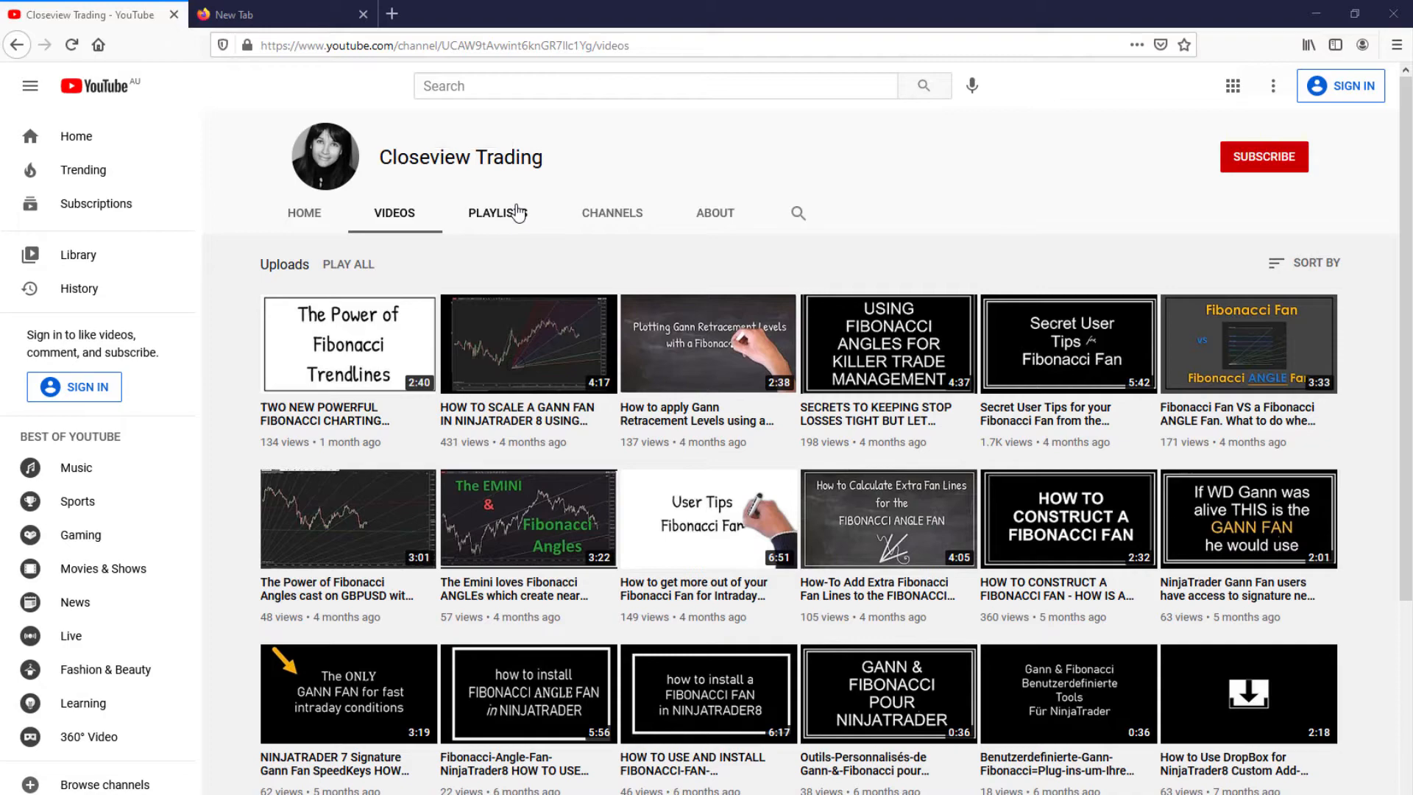
pyautogui.scroll(-3)
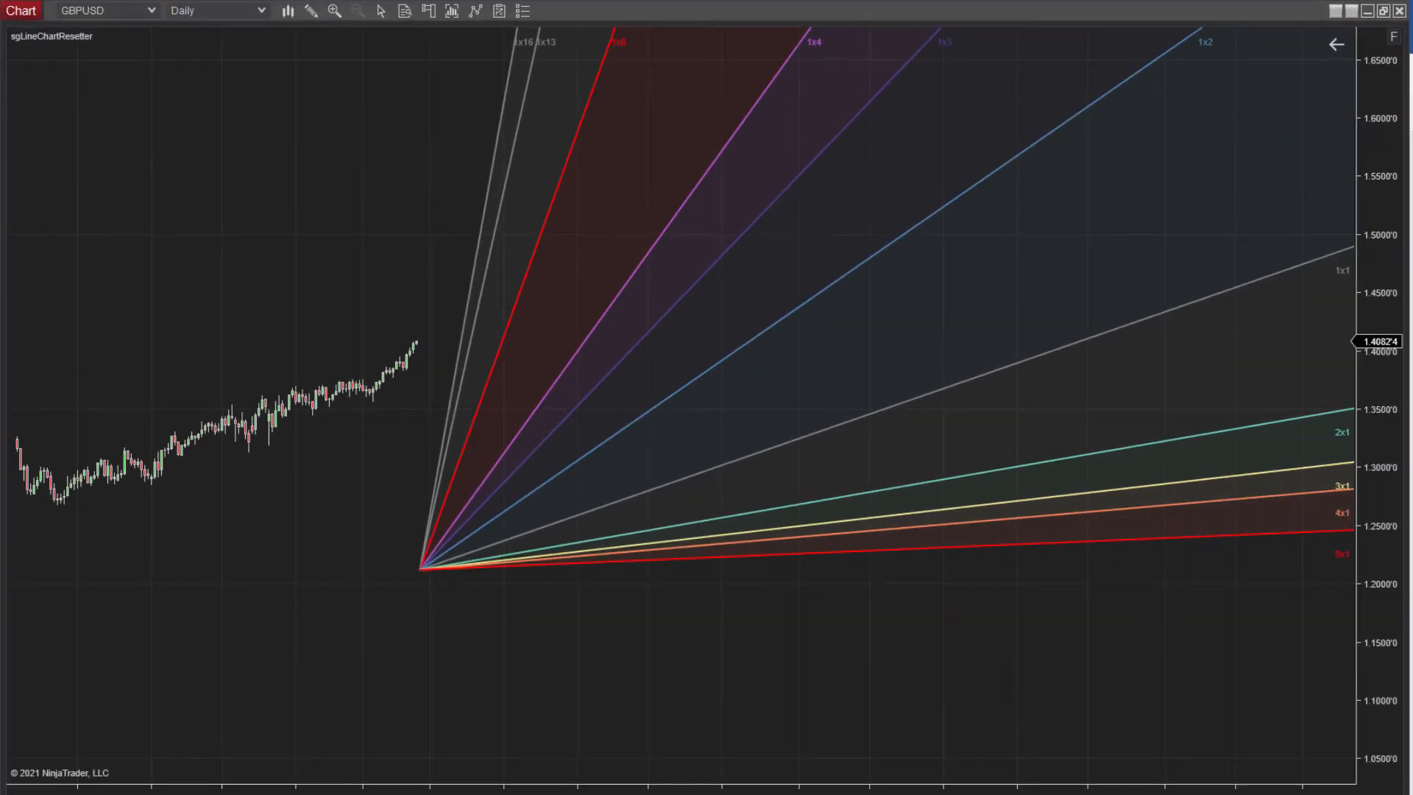
# - Trace dashed white lines along the fan's 1x2 and 1x1 angle rays
pyautogui.click(305, 10)
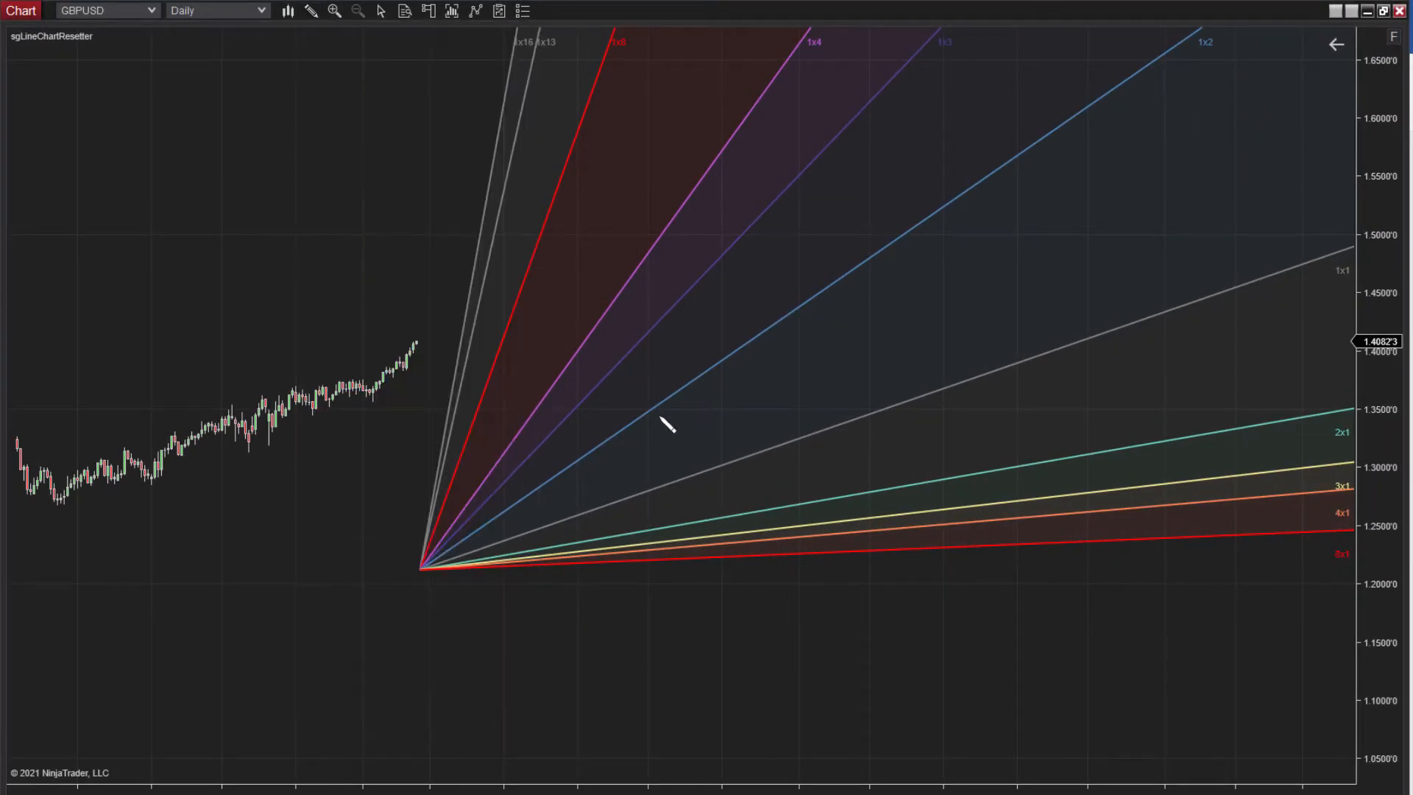
pyautogui.moveTo(640, 419); pyautogui.dragTo(870, 263)
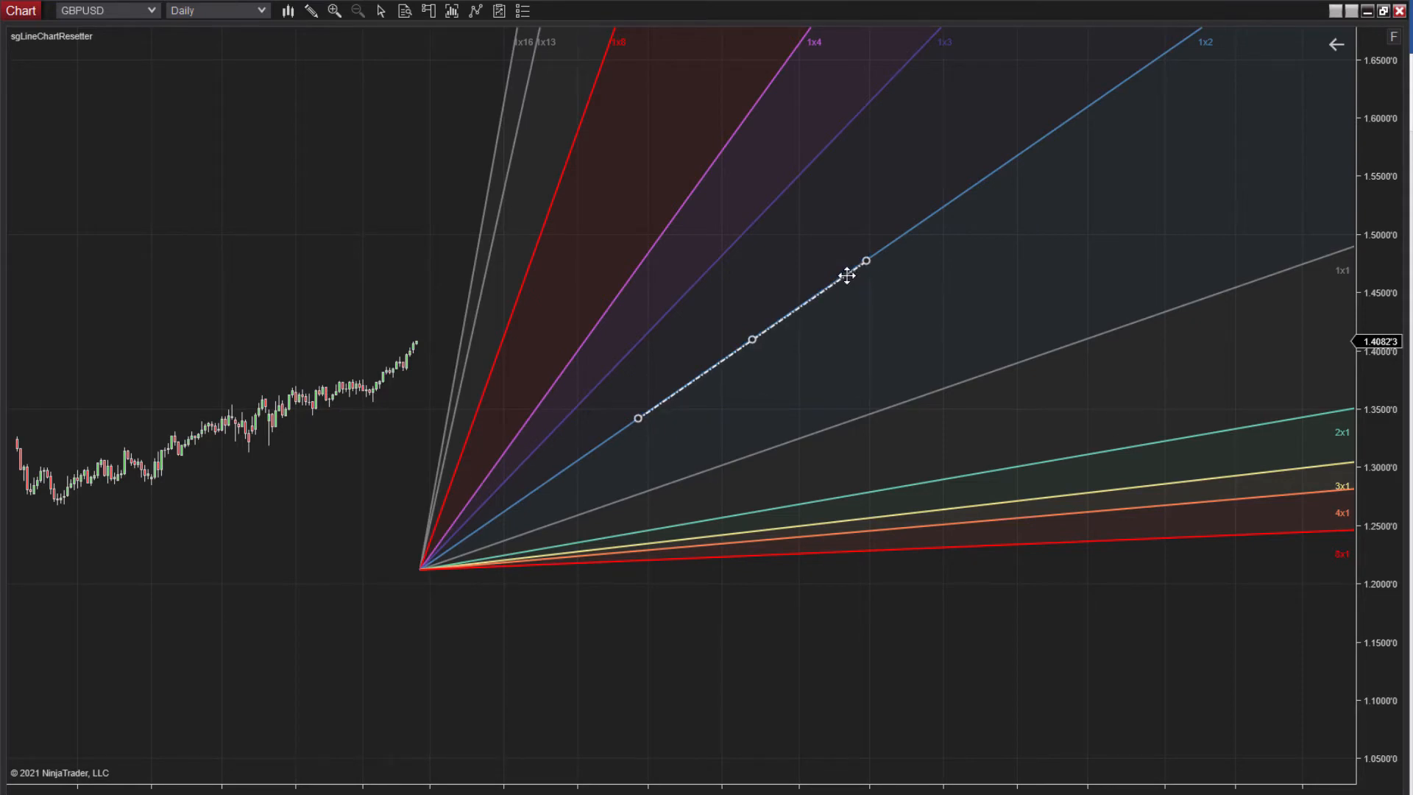
pyautogui.click(813, 421)
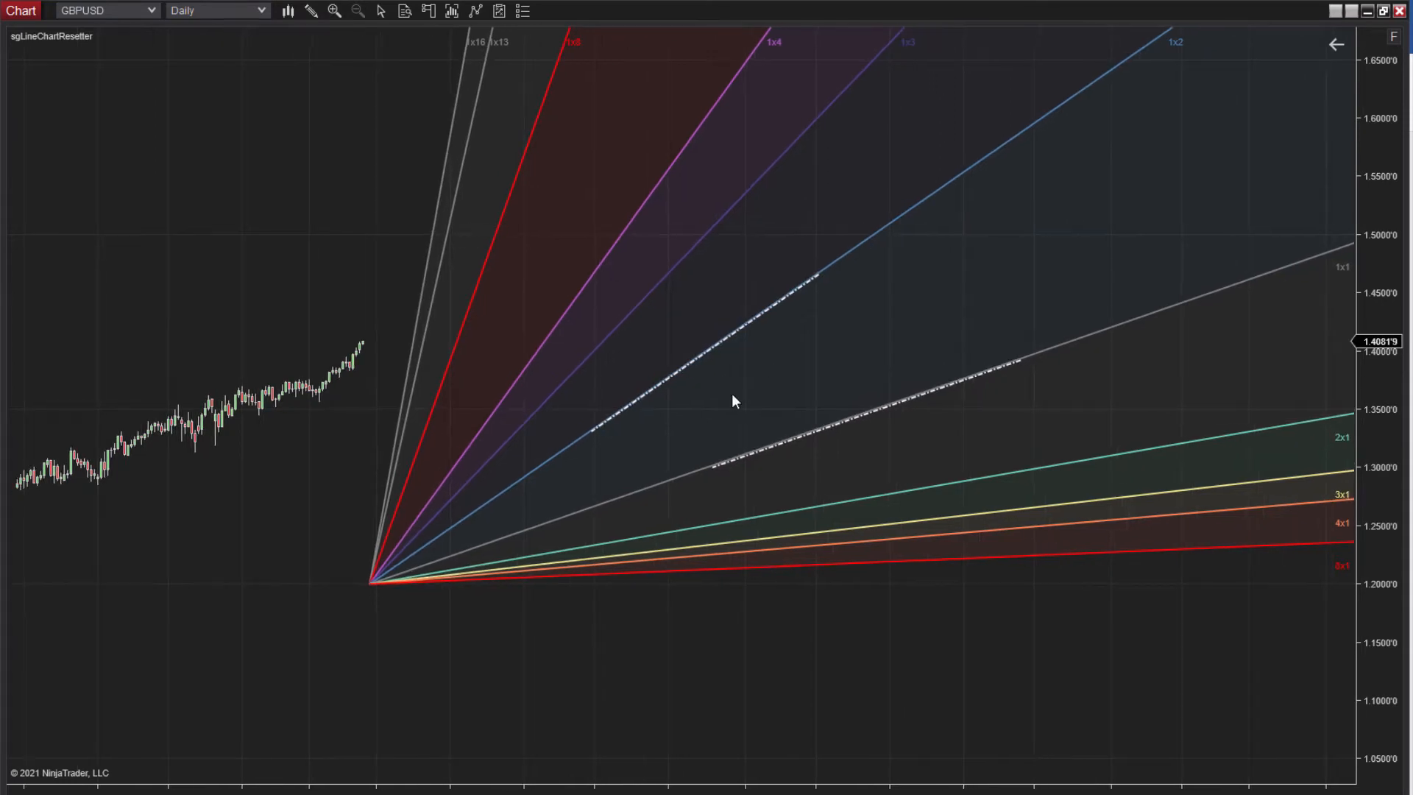
pyautogui.moveTo(712, 380)
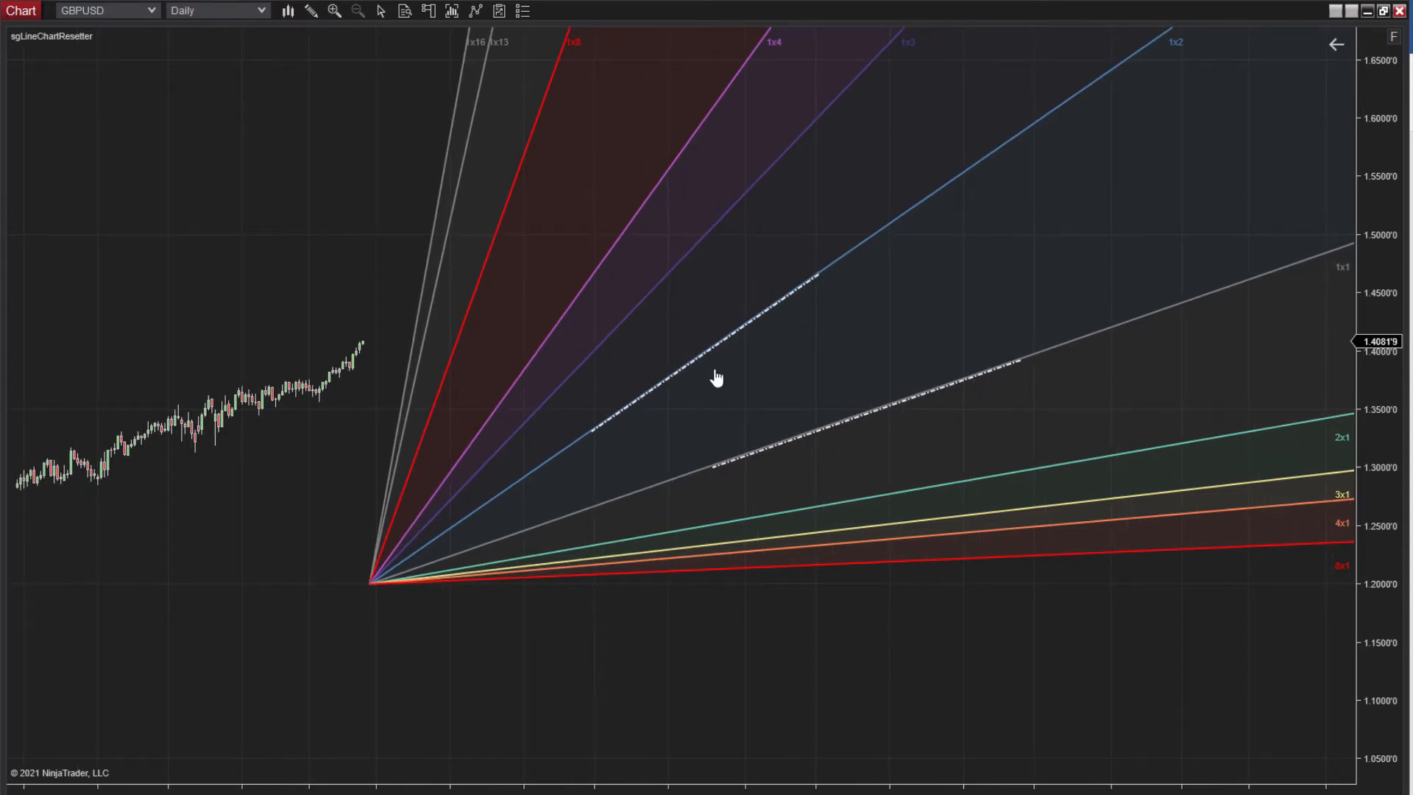
pyautogui.moveTo(453, 574)
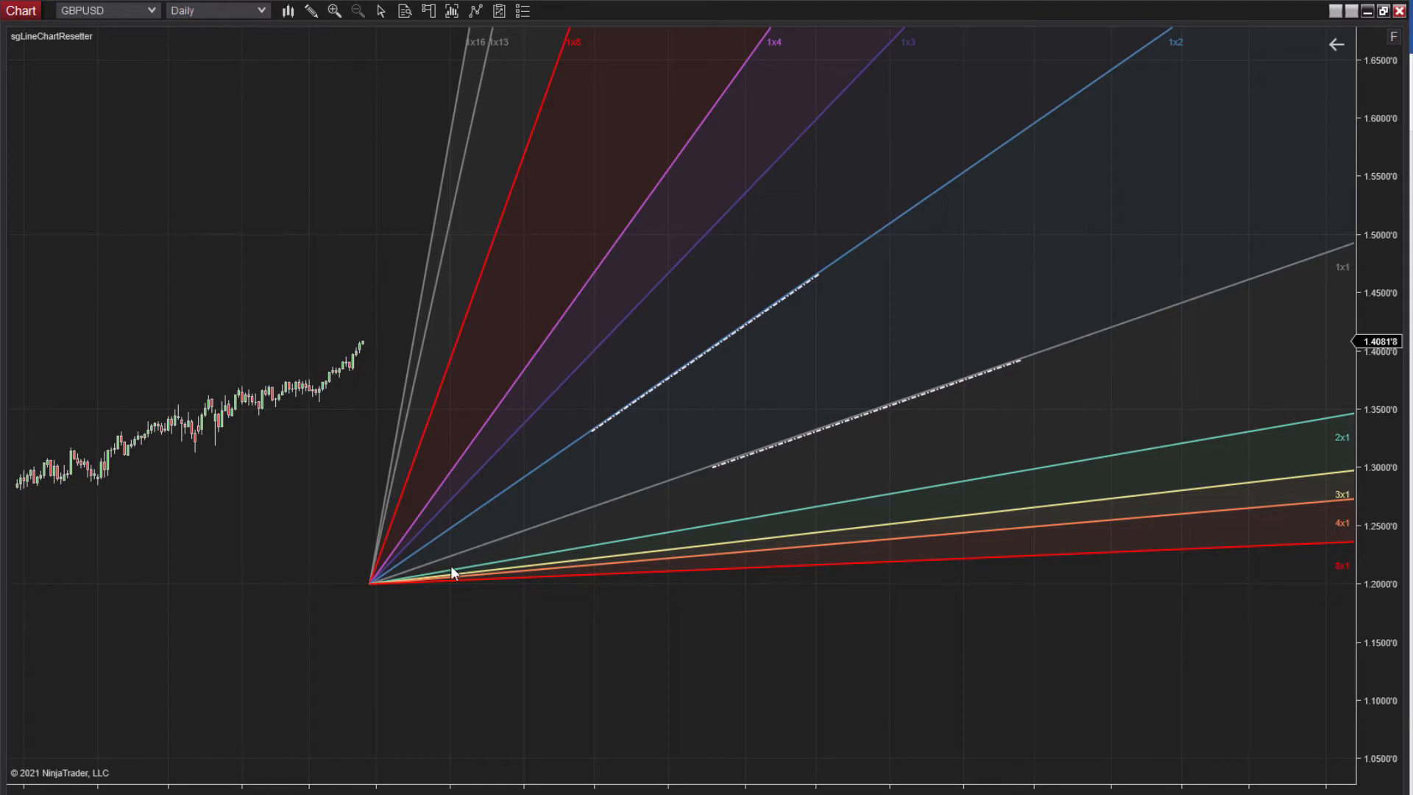
# - Set the Gann Fan's Price Levels Opacity to 0% so no shaded bands appear
pyautogui.rightClick(368, 583)
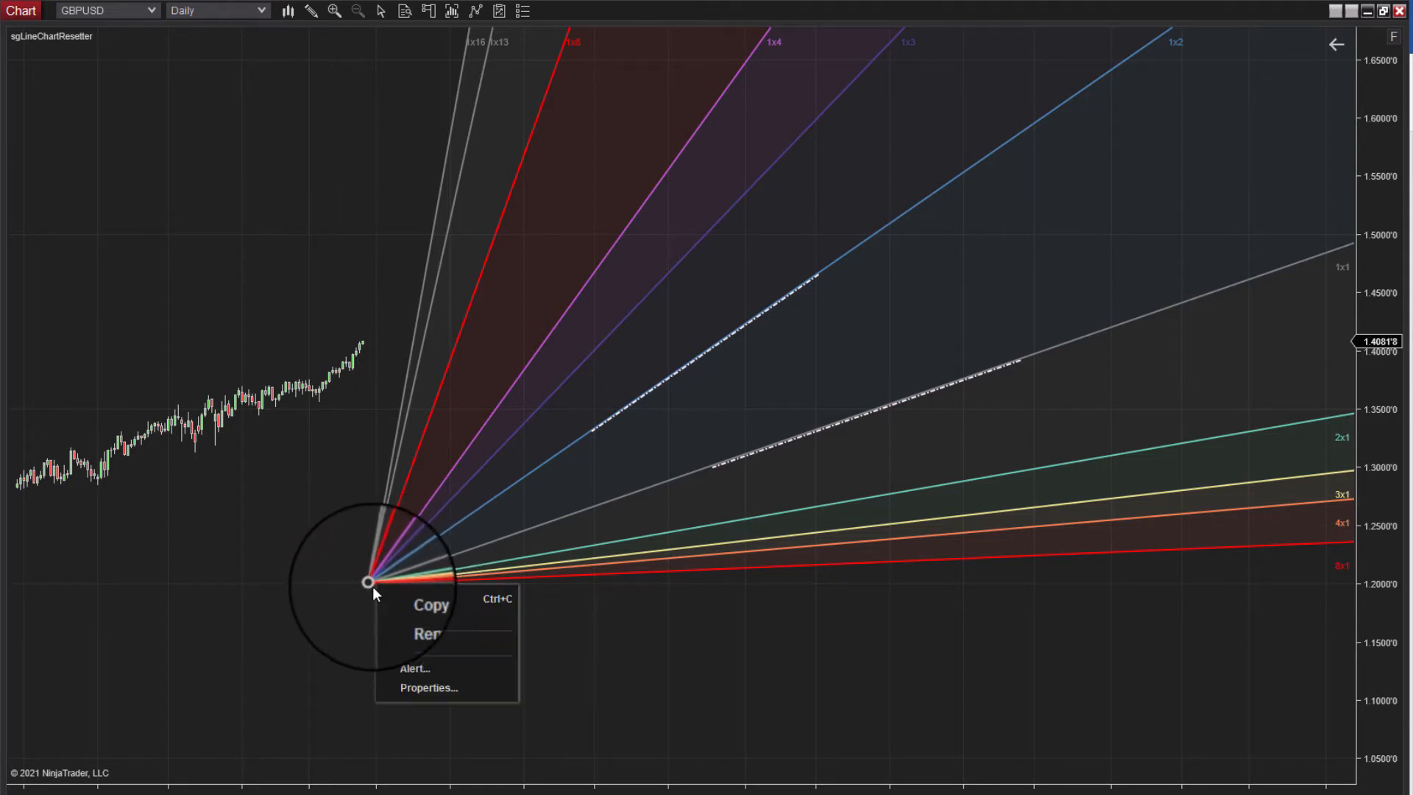
pyautogui.click(427, 688)
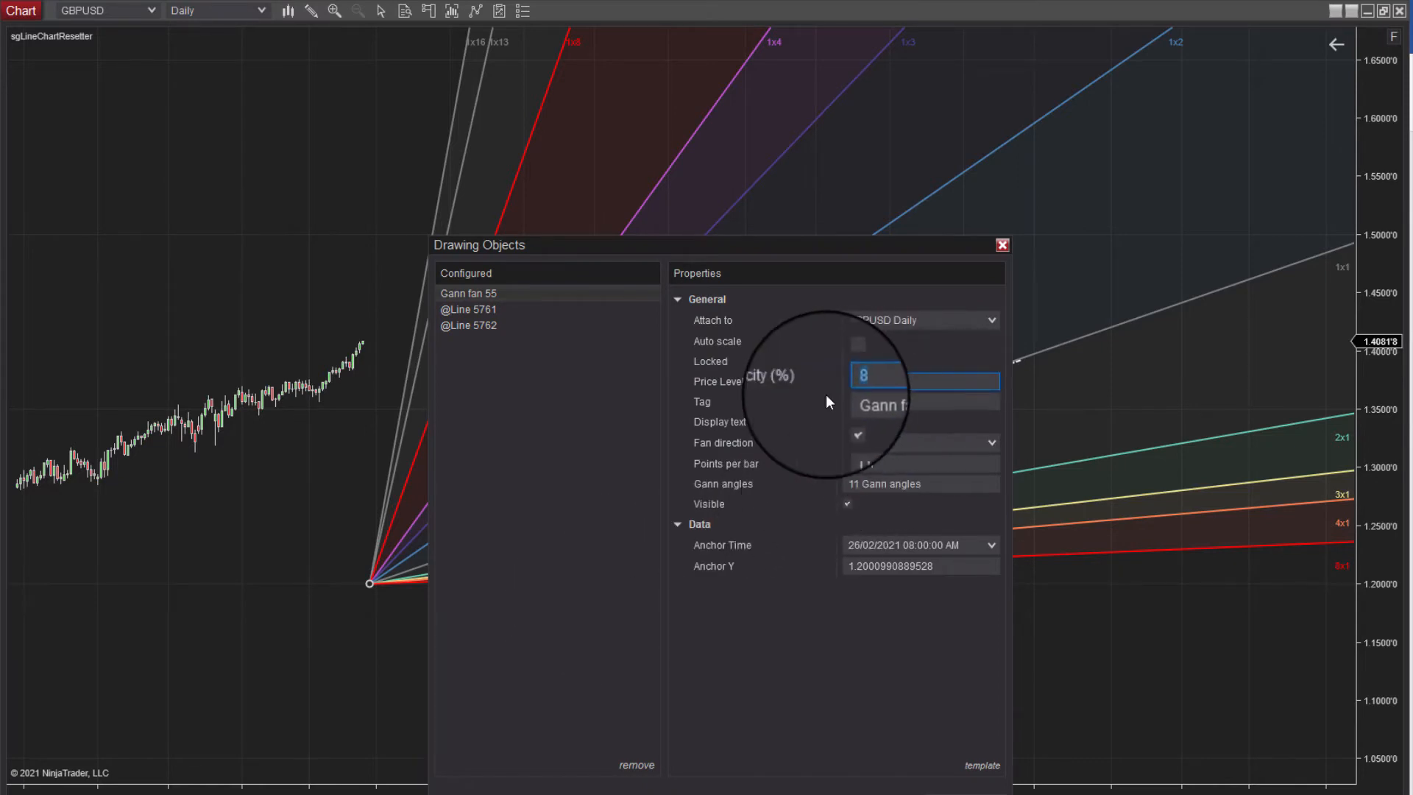
pyautogui.write('0')
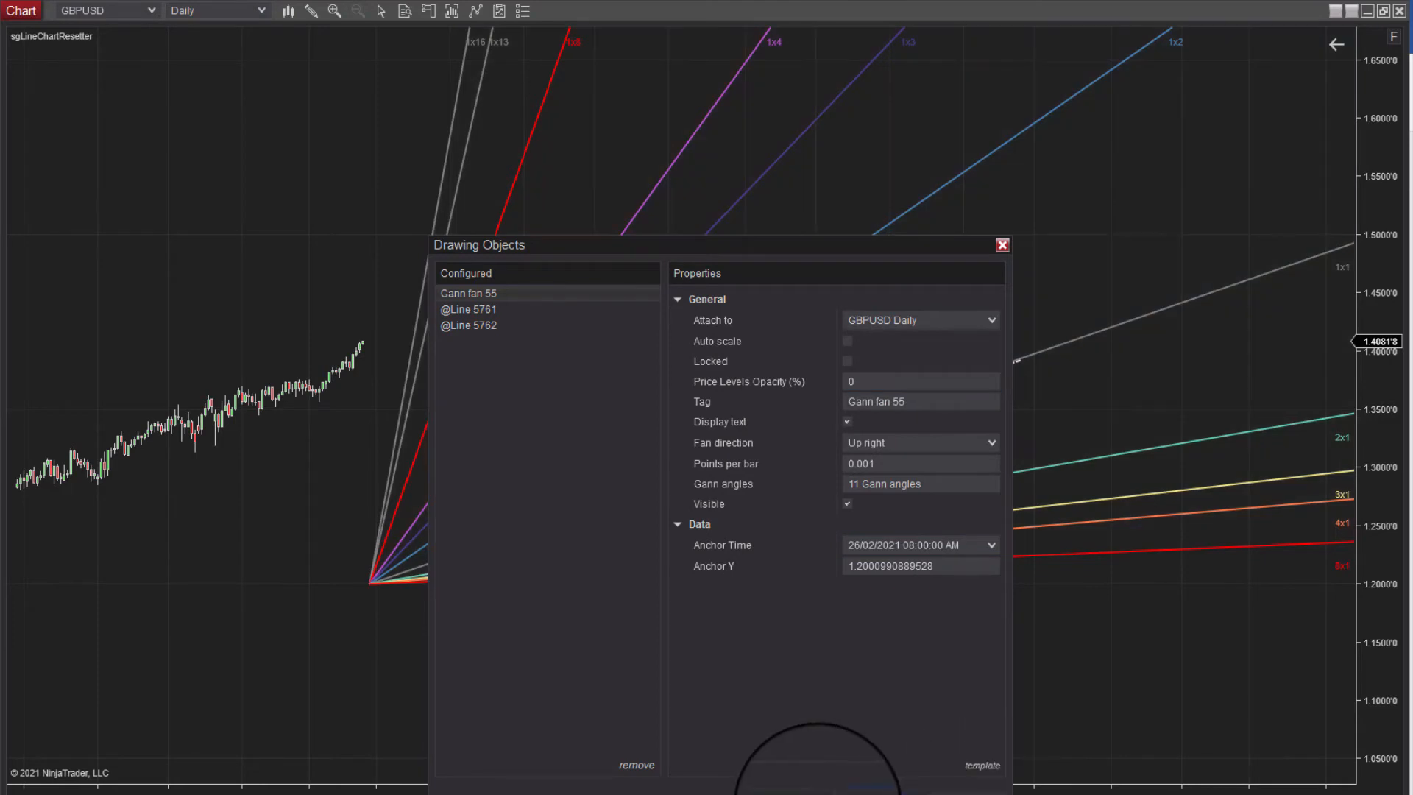
pyautogui.click(1001, 244)
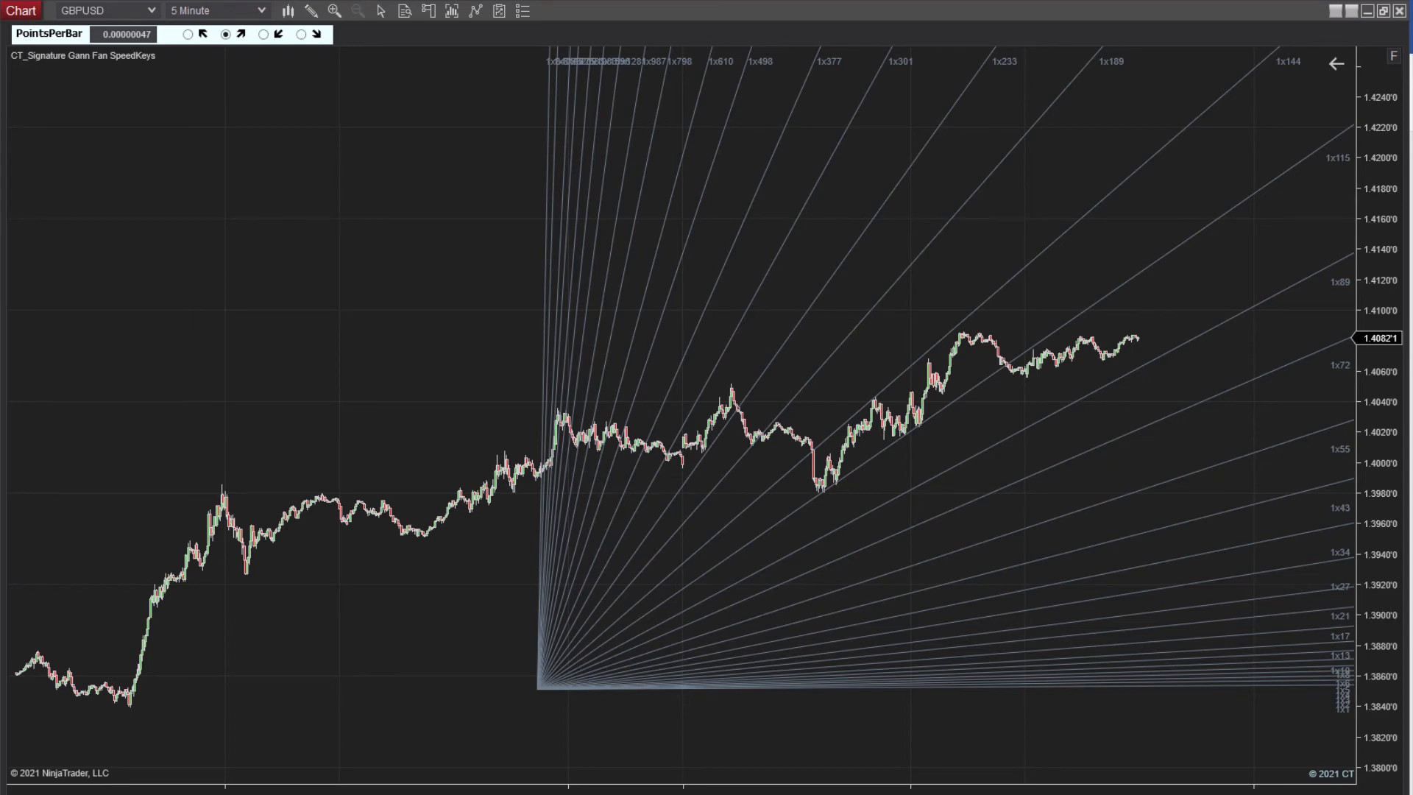
# - Save the fan's zero-opacity, 11-angle settings as a drawing template
pyautogui.click(258, 10)
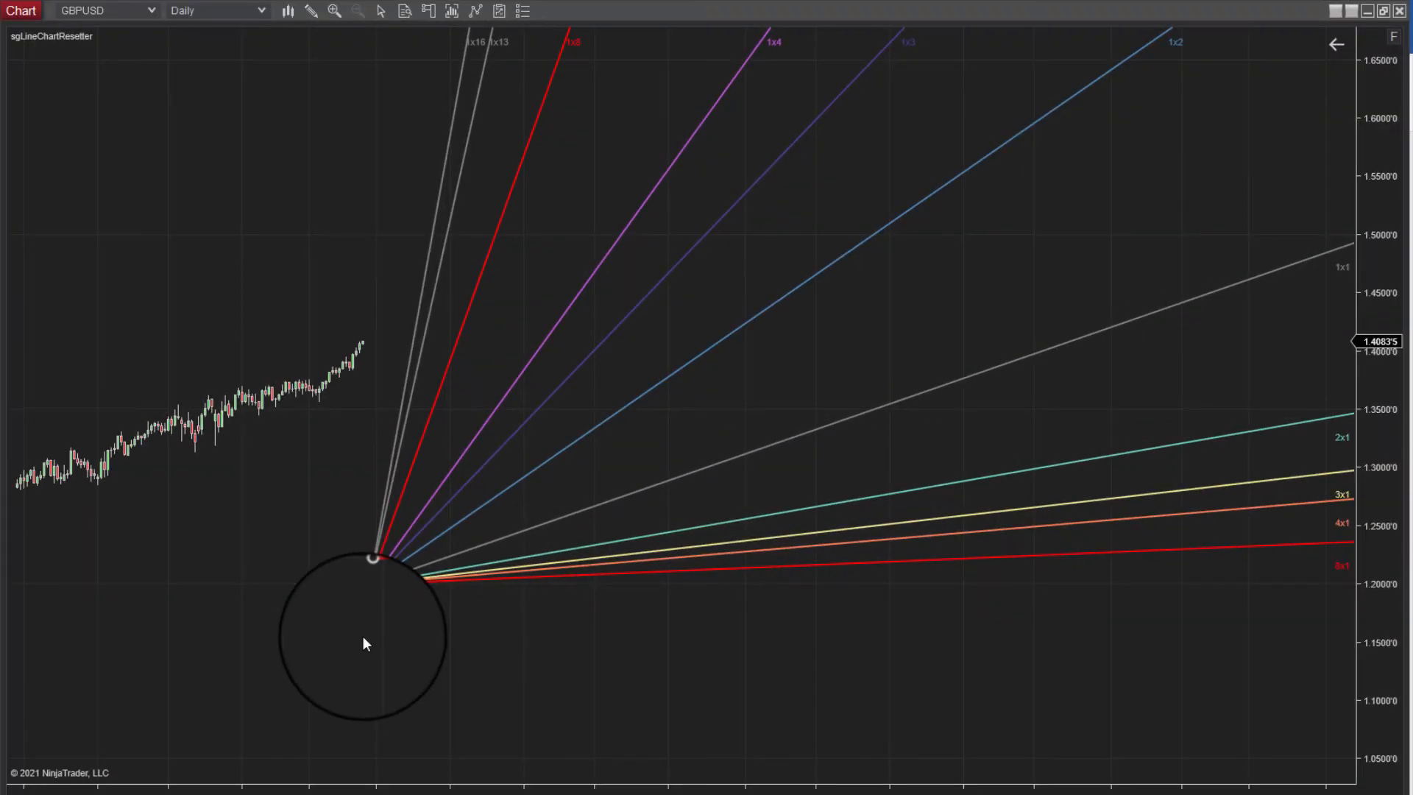
pyautogui.moveTo(374, 557); pyautogui.dragTo(370, 581)
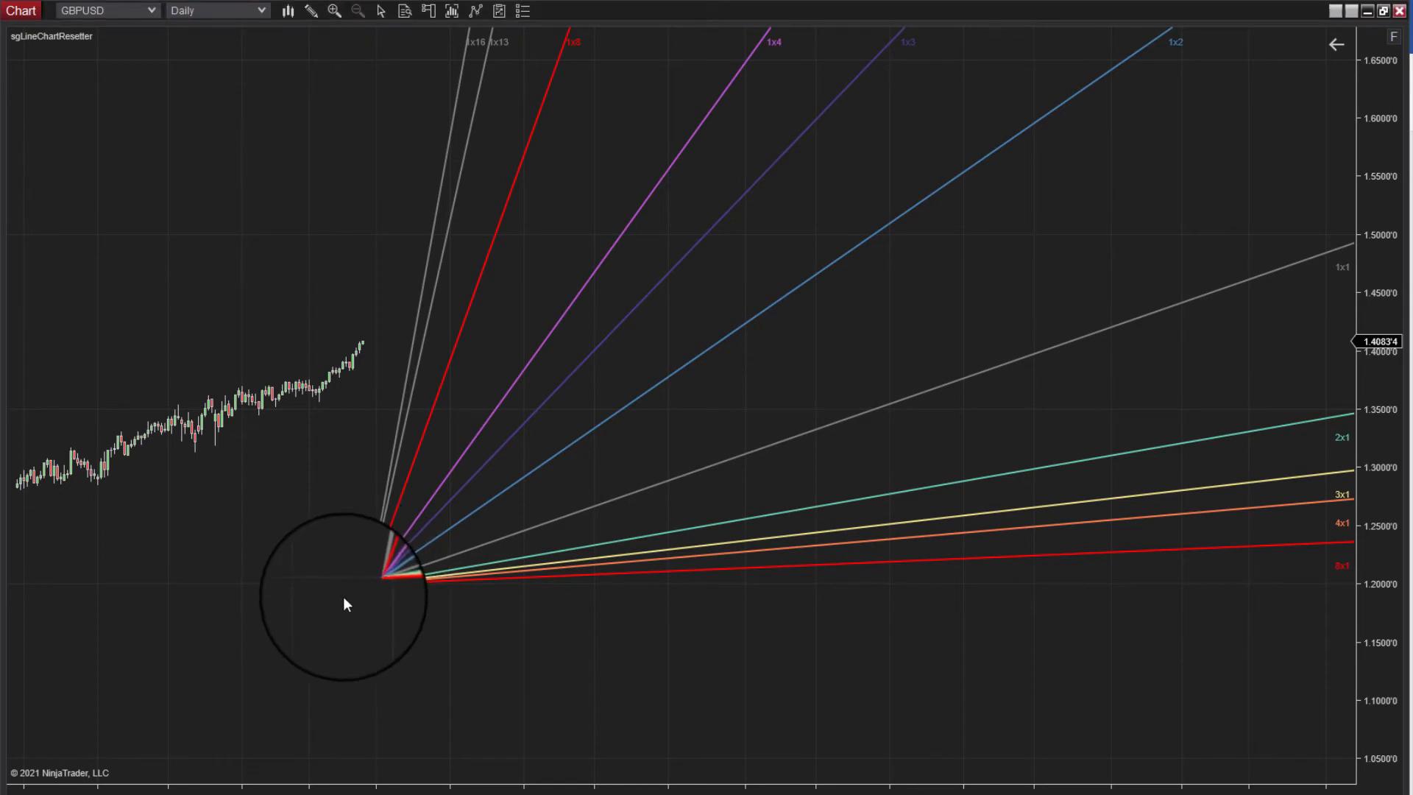
pyautogui.rightClick(369, 592)
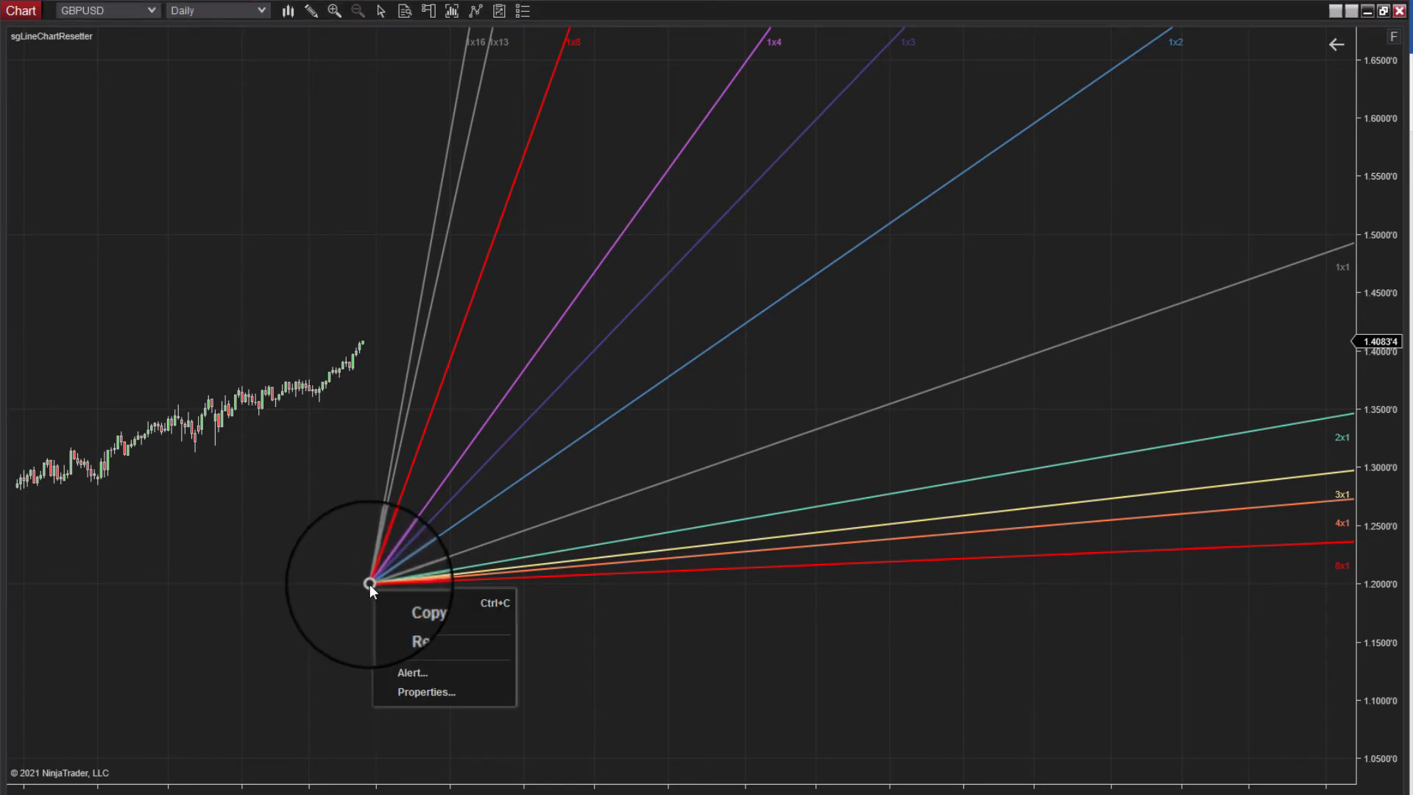
pyautogui.click(426, 692)
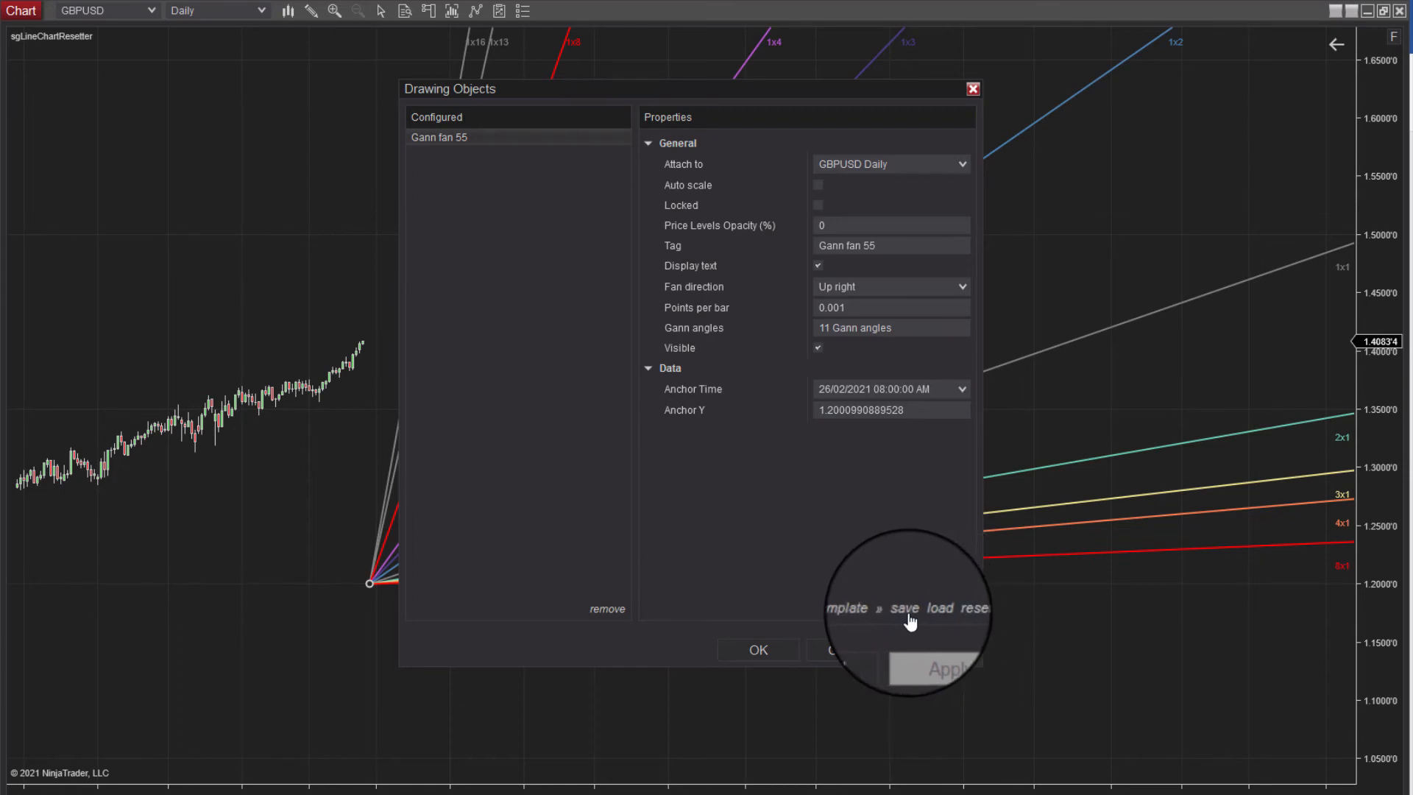
pyautogui.click(759, 649)
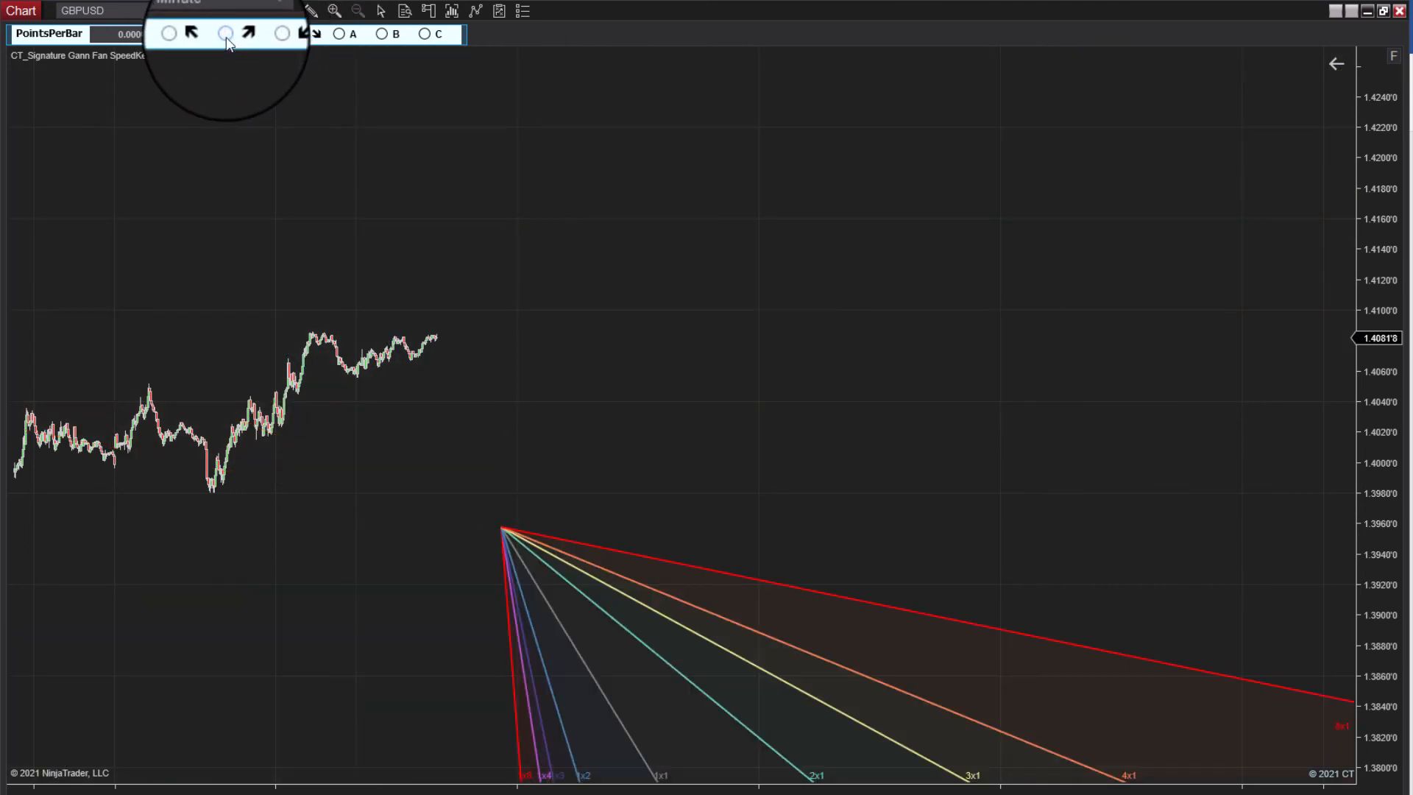
# - Point the fan up-right and switch to preset A for wider angle spread
pyautogui.click(340, 35)
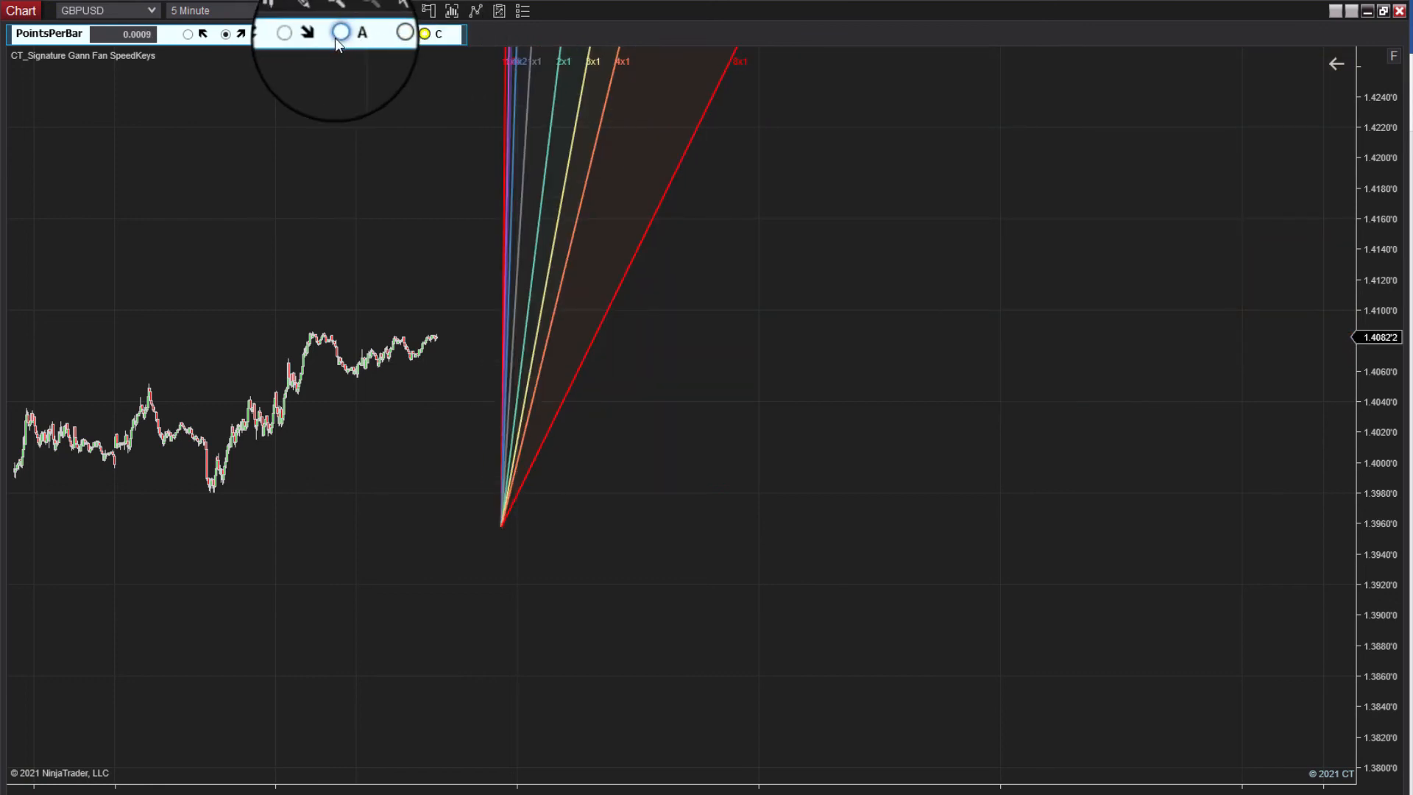
pyautogui.click(338, 33)
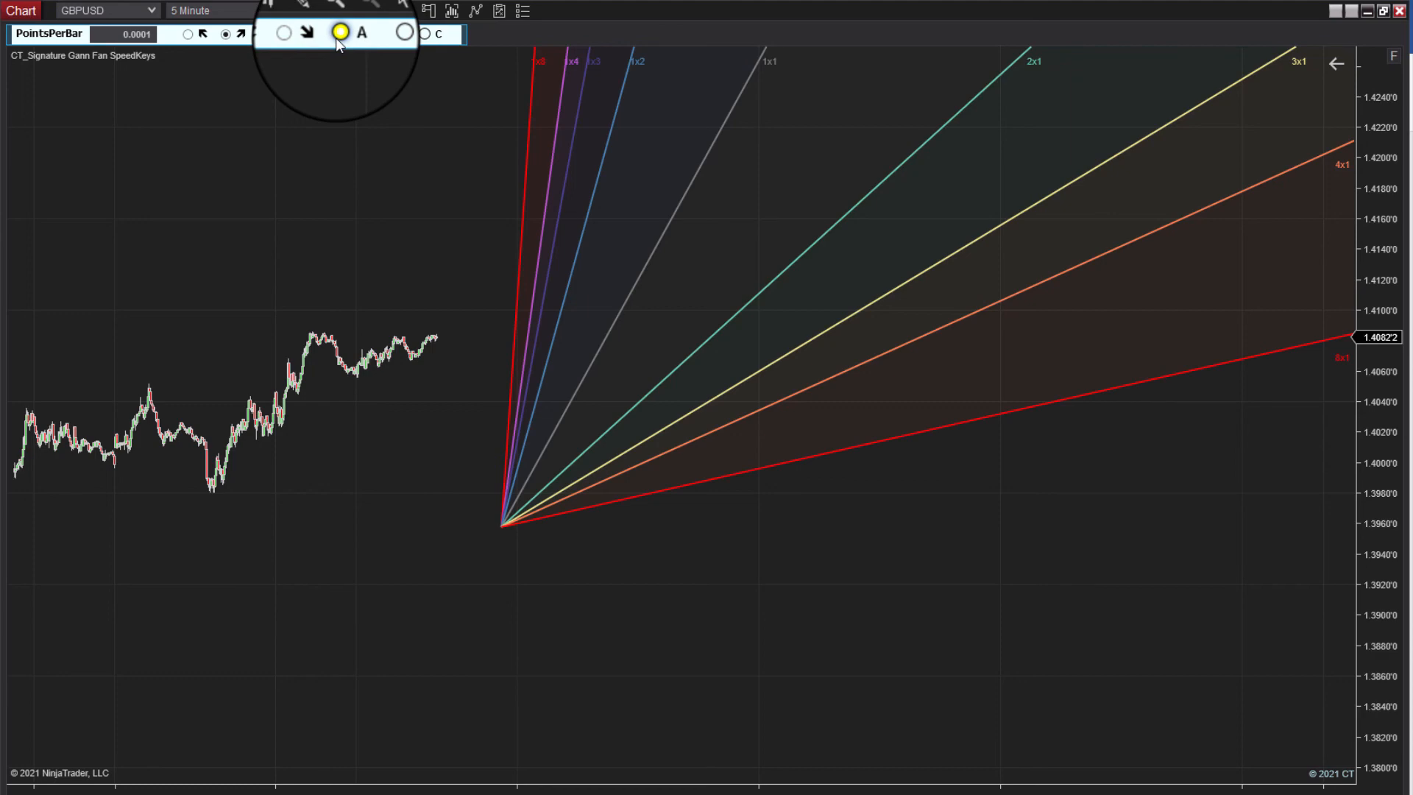